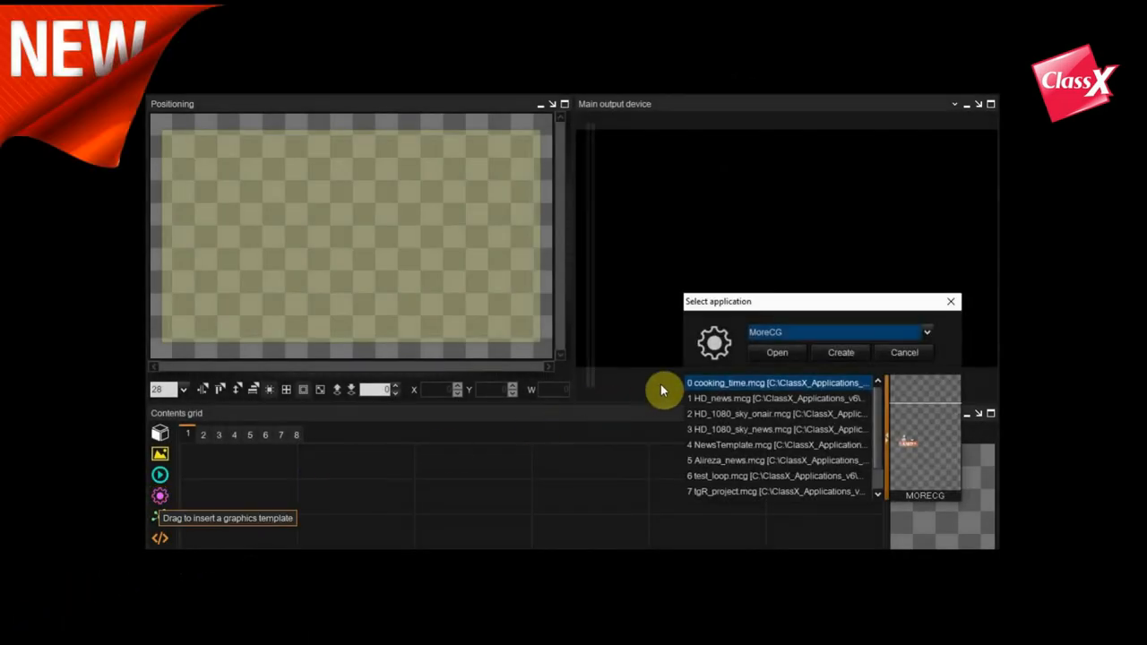
Add the cooking_time and CoralCG London one-day weather templates to the grid, then play both
left_click(776, 352)
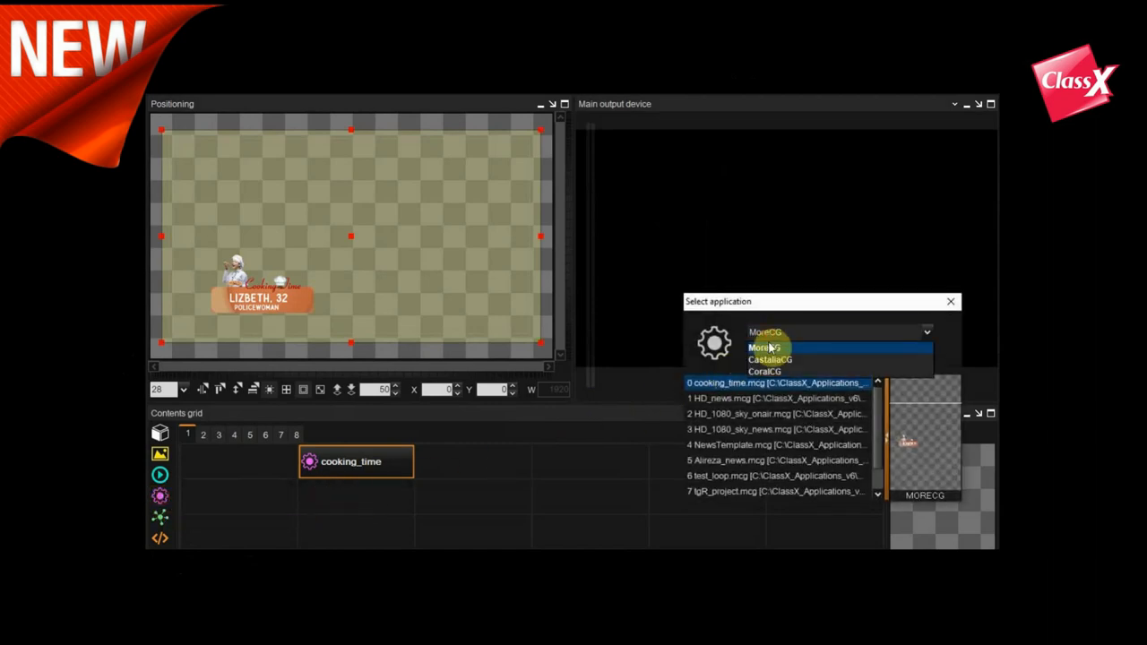
left_click(765, 371)
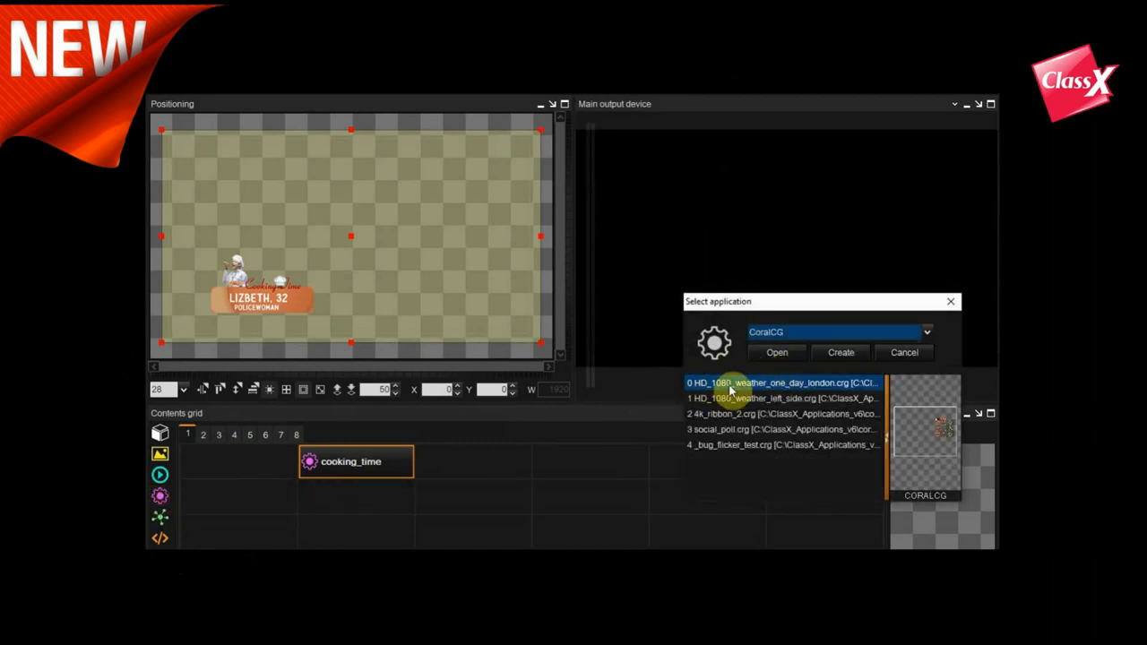
left_click(776, 353)
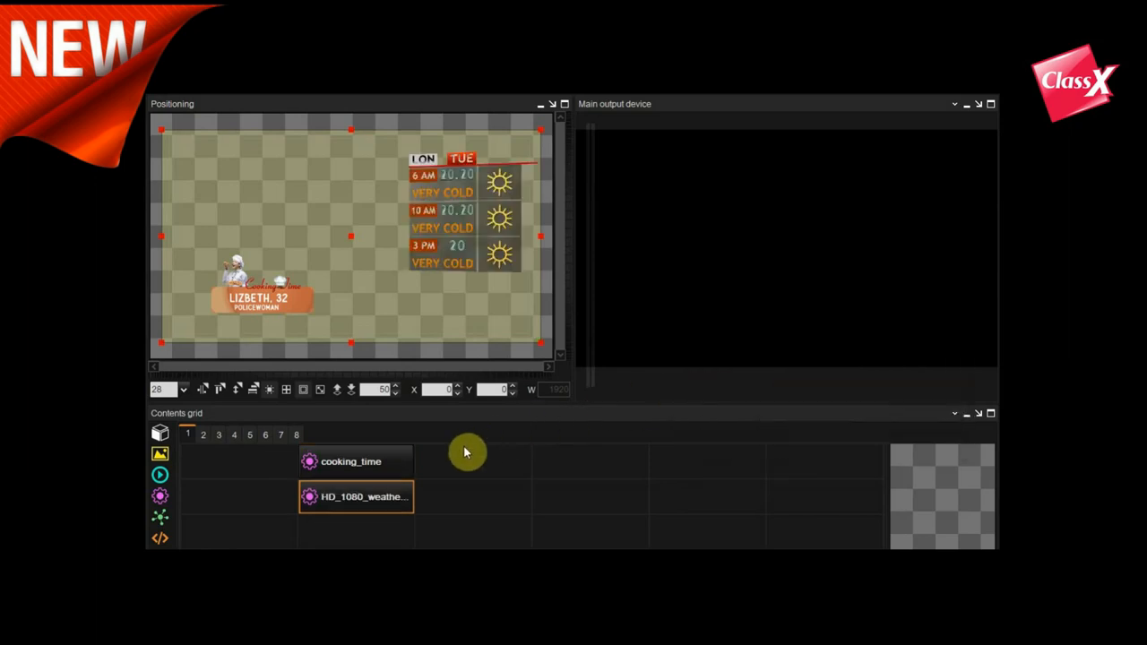
left_click(350, 462)
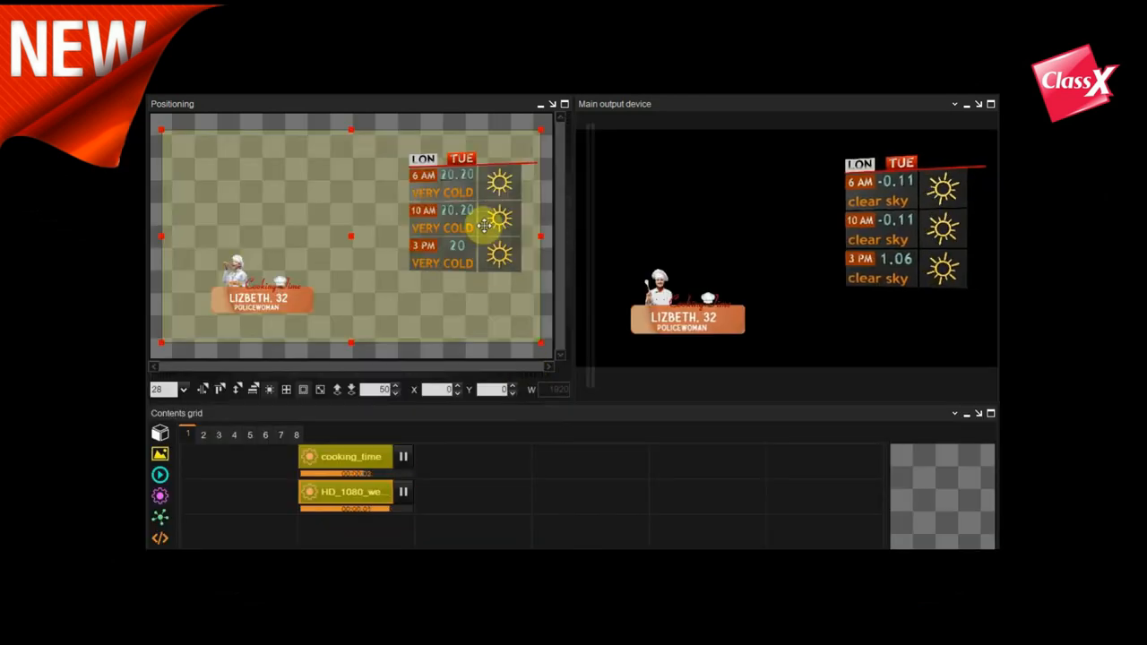
left_click_drag(484, 224, 493, 285)
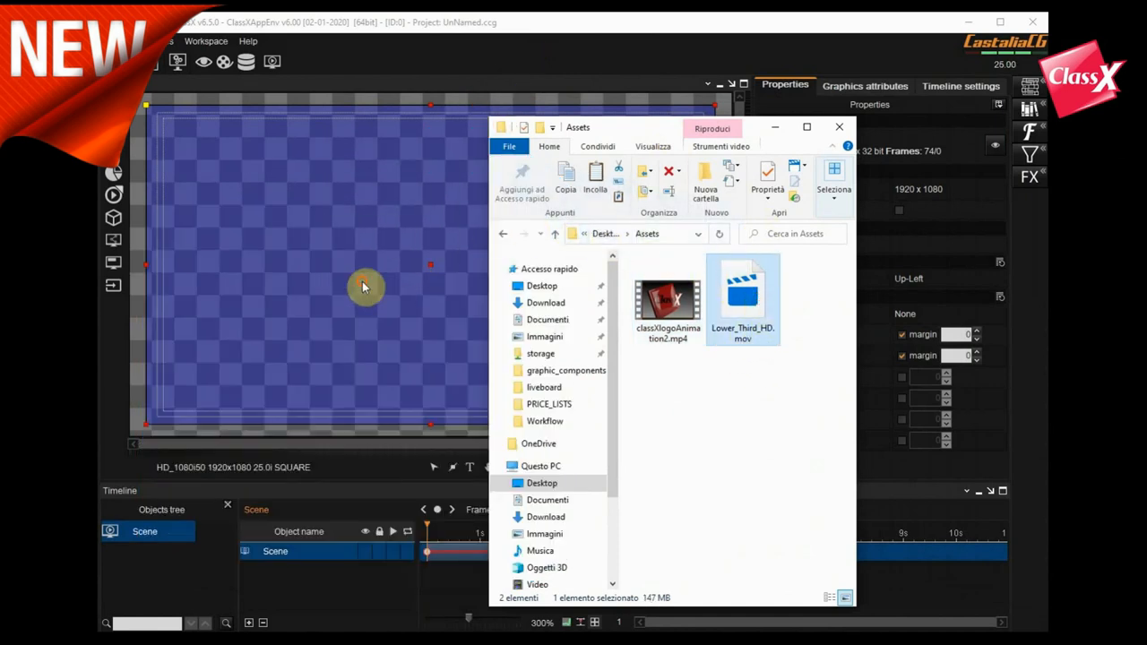
Place Lower_Third_HD.mov in the scene, enable Use FFMPEG, and scrub to a later frame
double_click(743, 300)
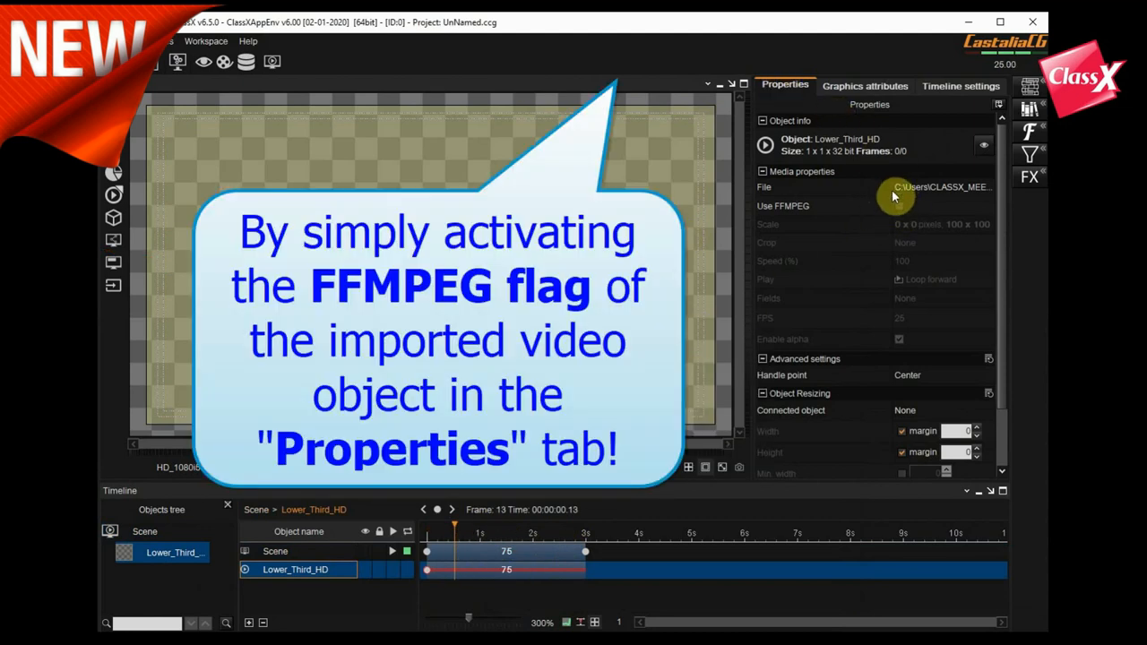
left_click(899, 206)
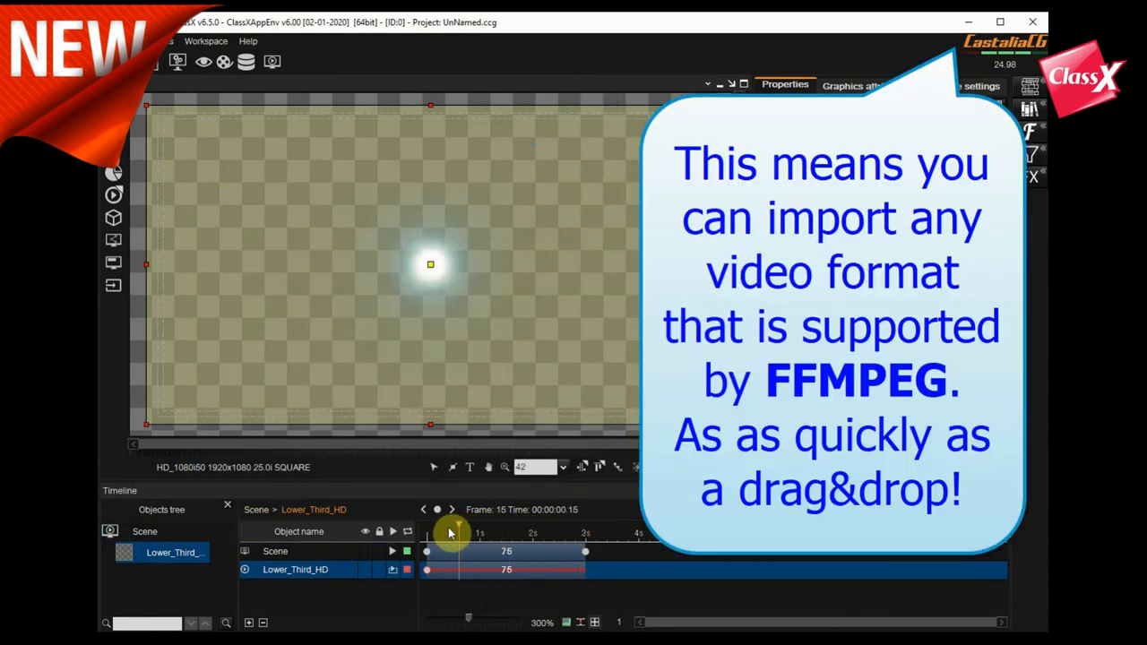
left_click_drag(448, 532, 582, 533)
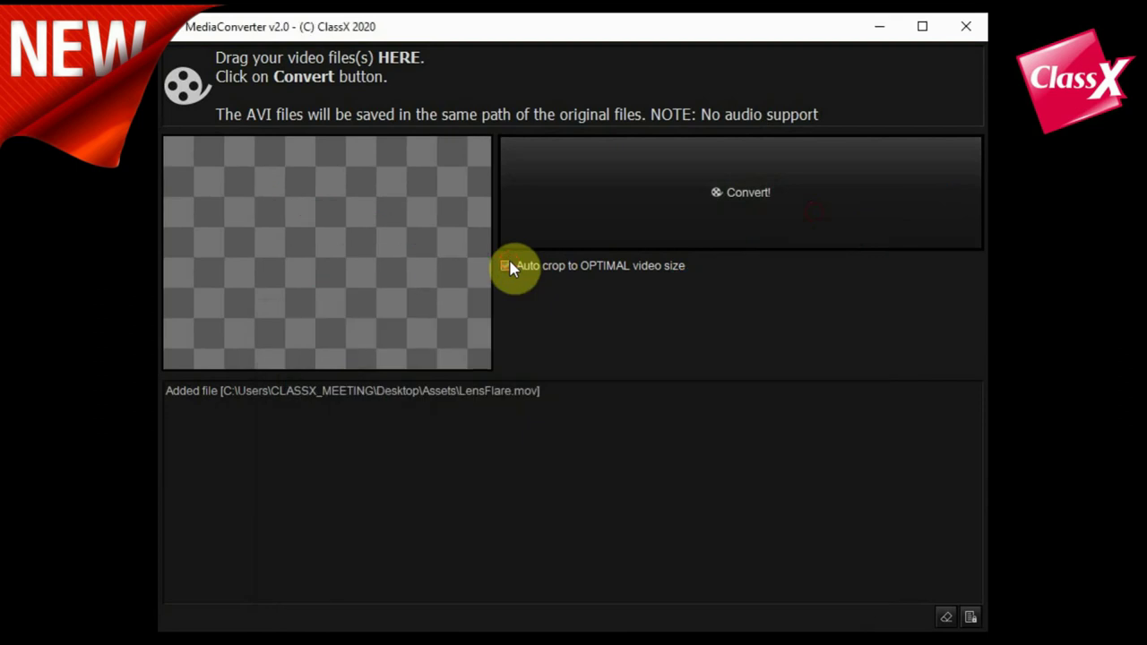
Convert LensFlare.mov with Auto crop to OPTIMAL size, using NewTek SpeedHQ 4:2:2:4 (Alpha)
left_click(747, 191)
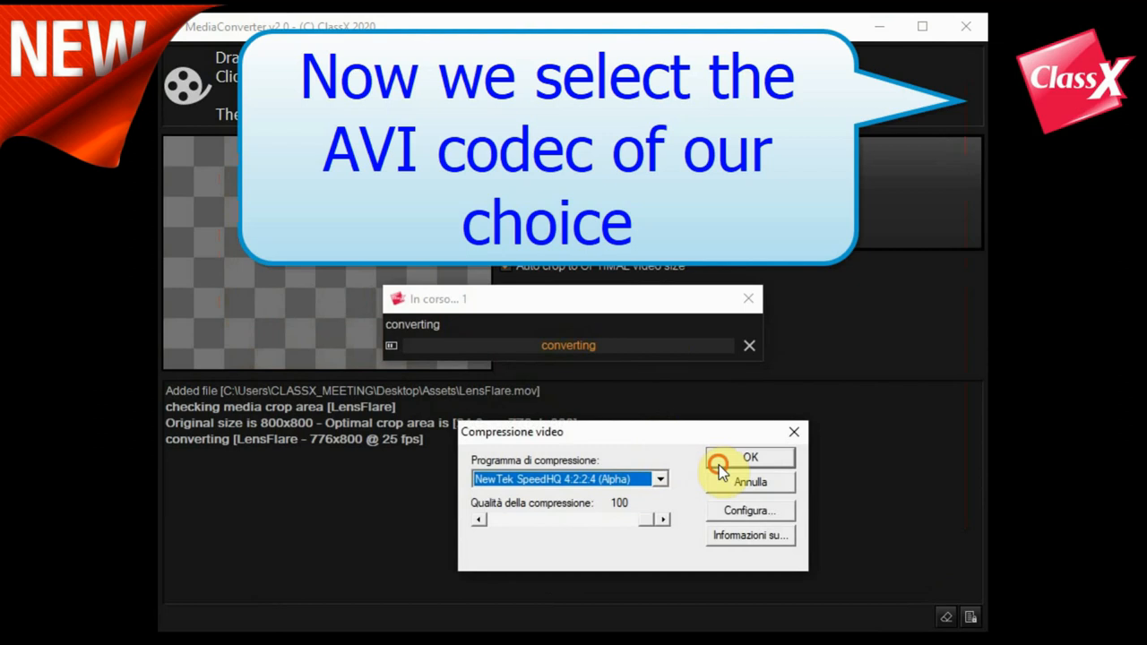
left_click(750, 458)
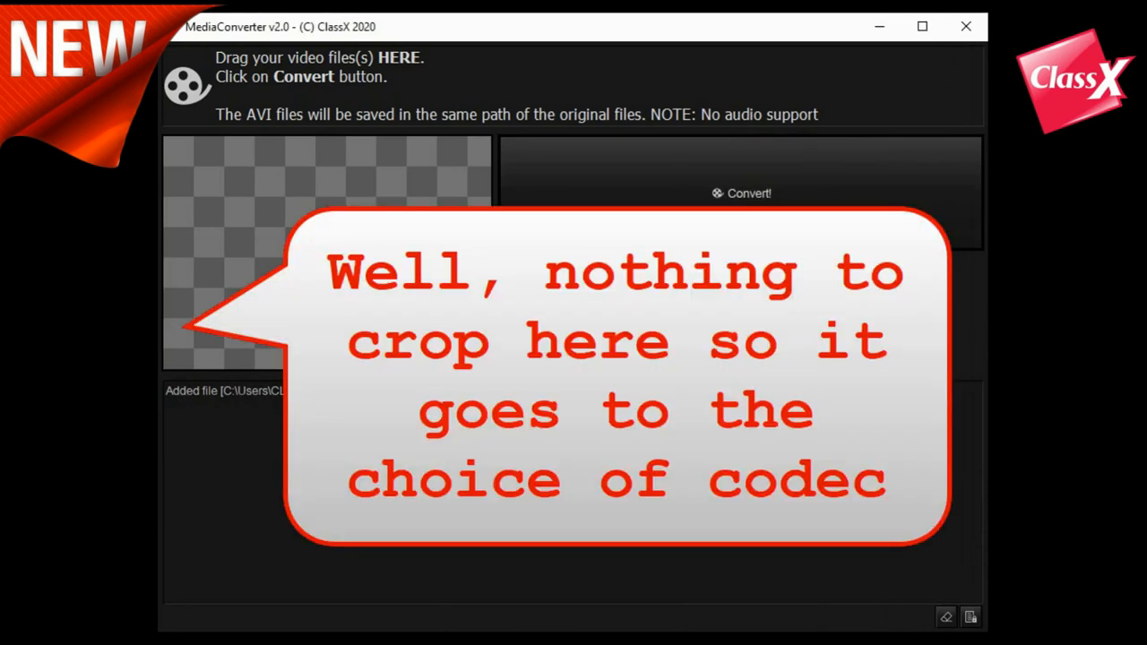
Convert classXlogoAnimation2.mp4 to AVI, keeping the NewTek SpeedHQ 4:2:2:4 (Alpha) codec
left_click(740, 192)
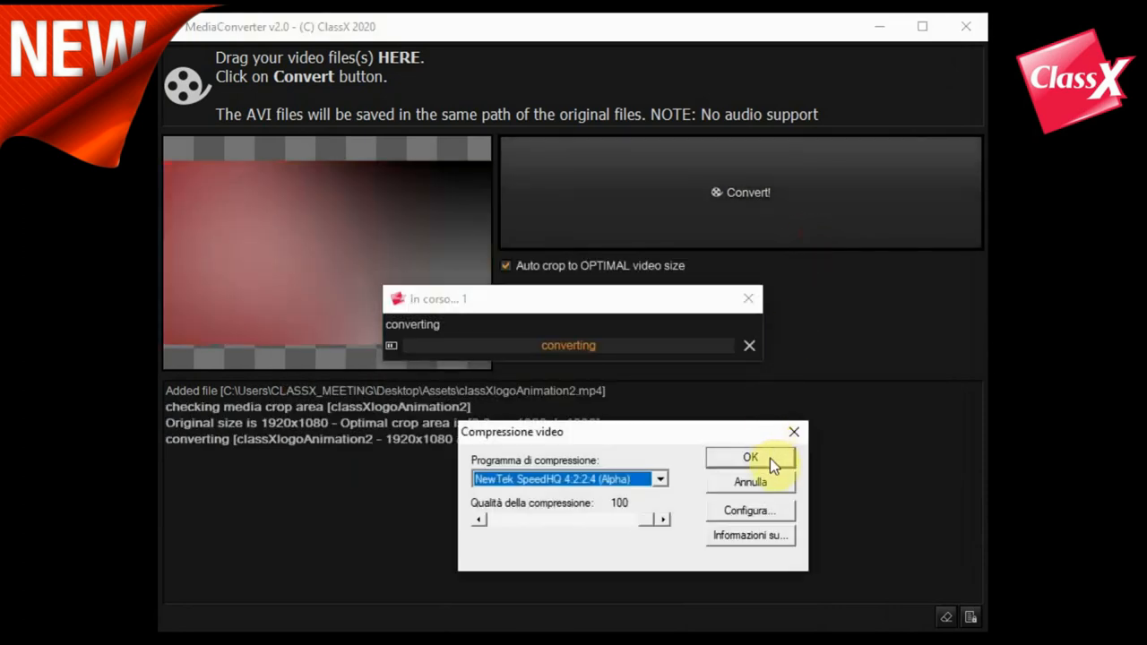
left_click(750, 457)
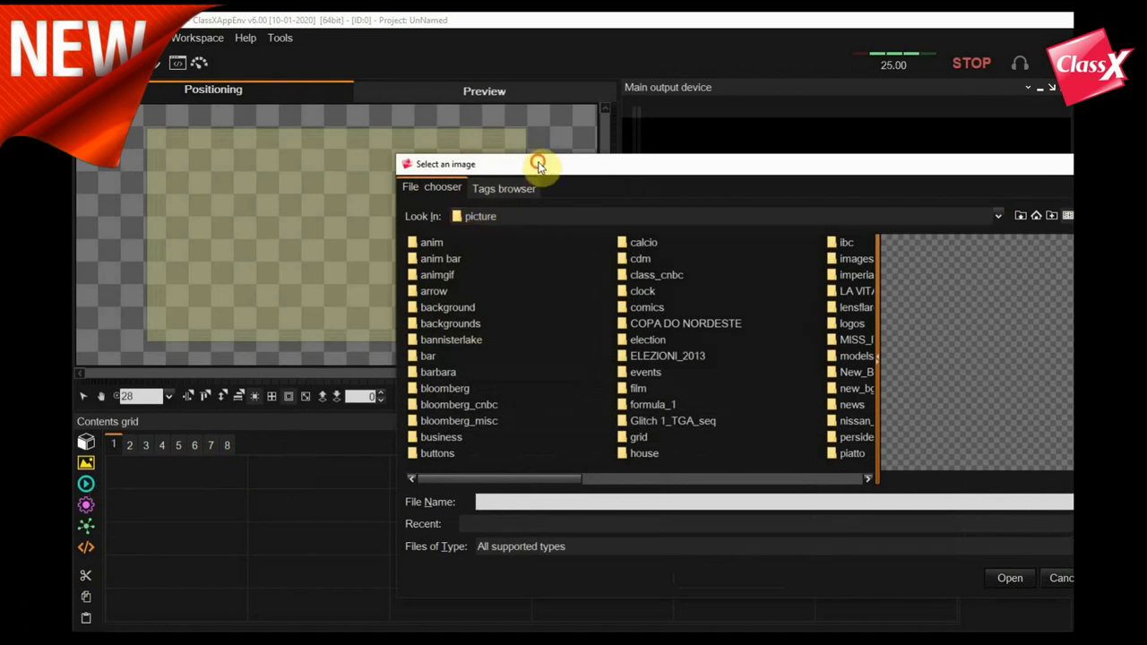
Search the Tags browser for 'sport' to list the 11 matching pictures
left_click(504, 189)
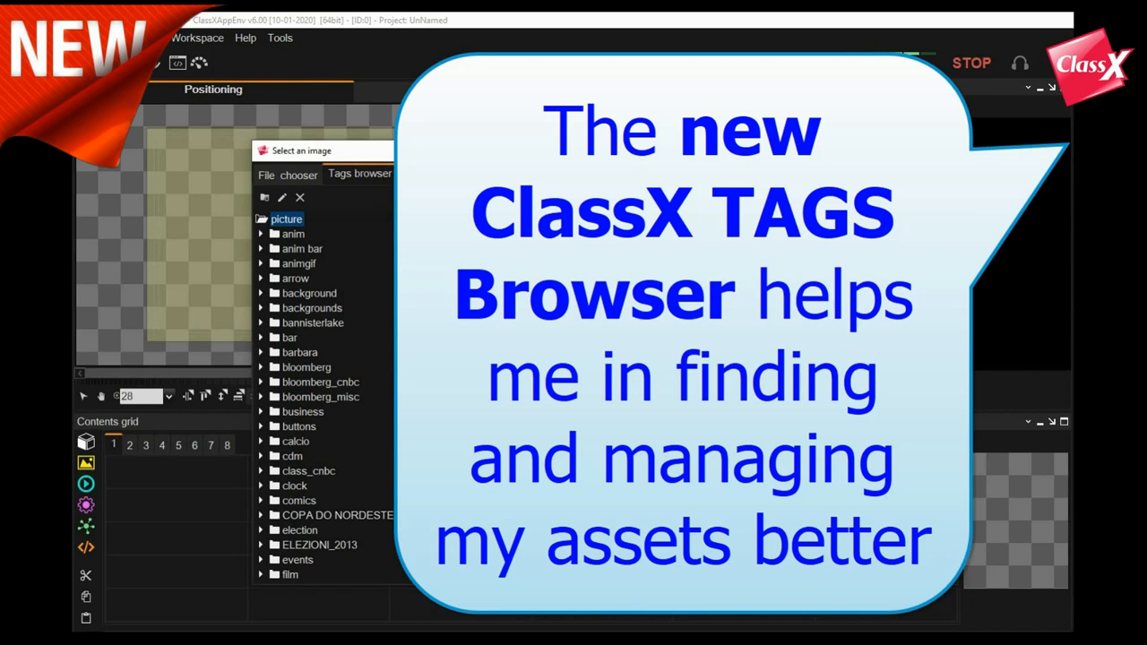
left_click(359, 173)
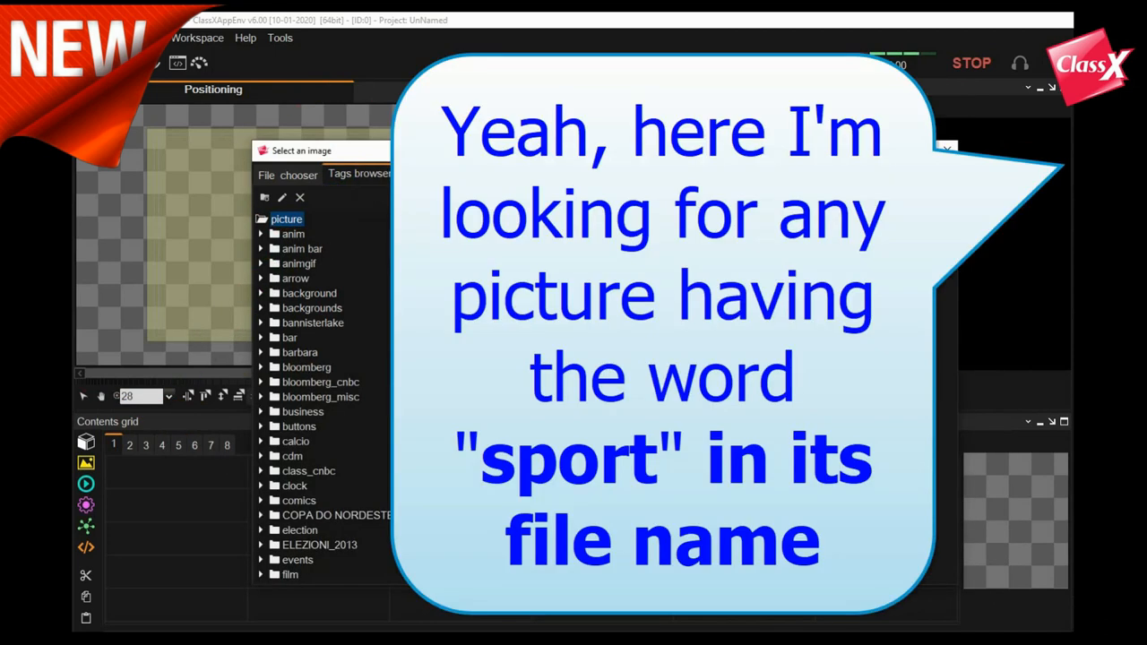
type("sport")
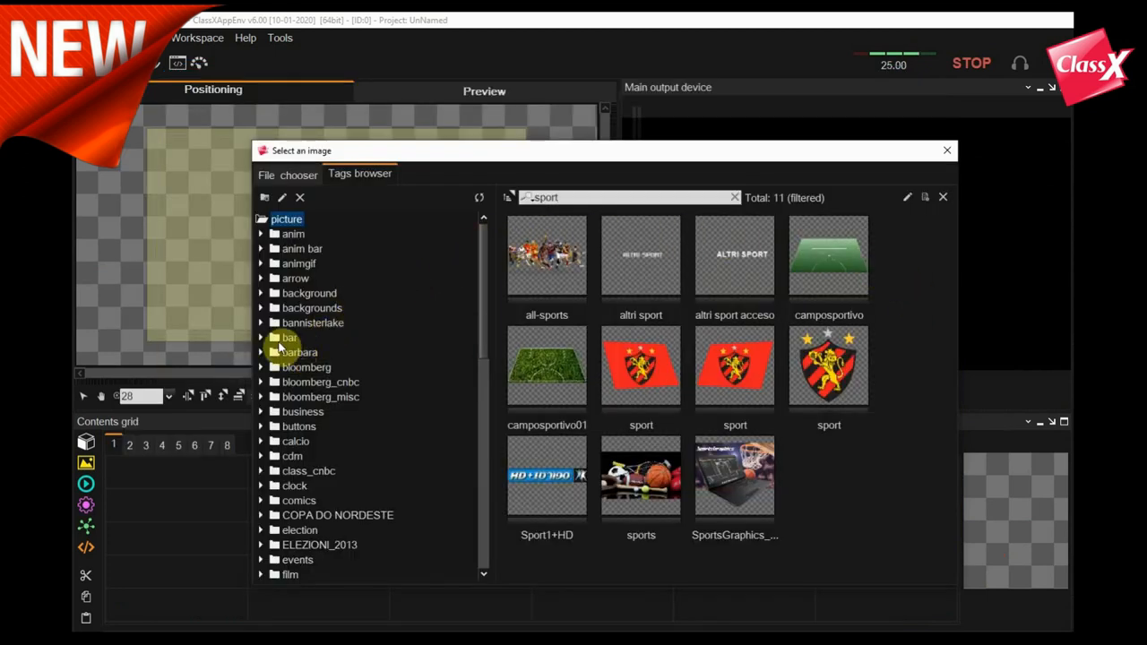
Open the bar folder and tag the bar_categories picture with #red and #bar
left_click(288, 337)
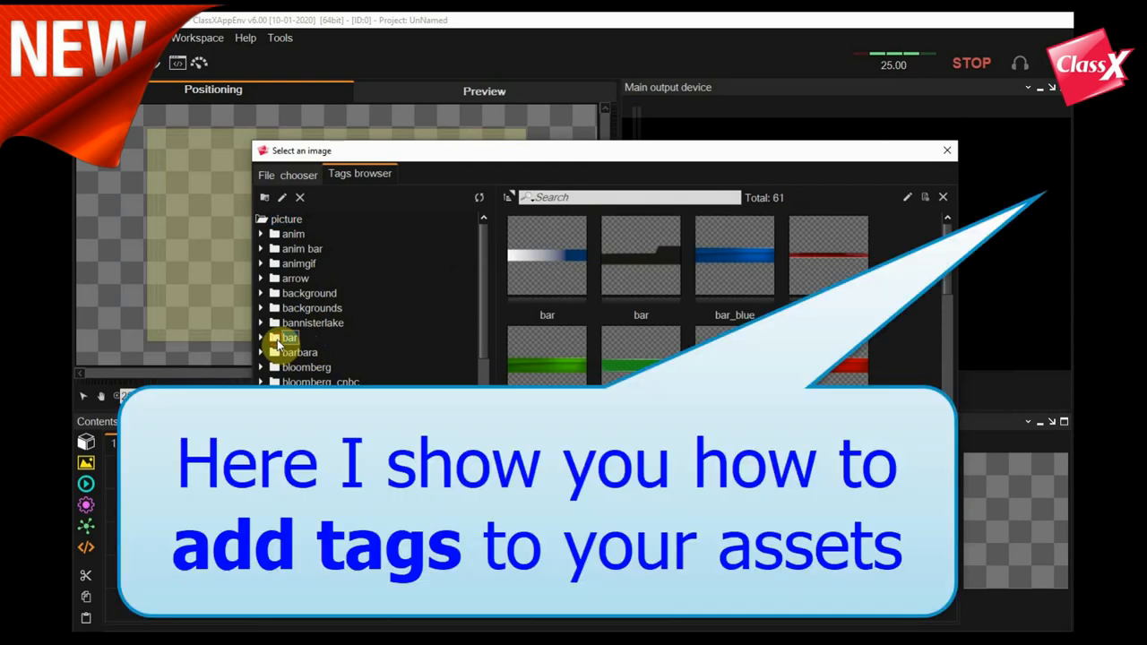
left_click(289, 337)
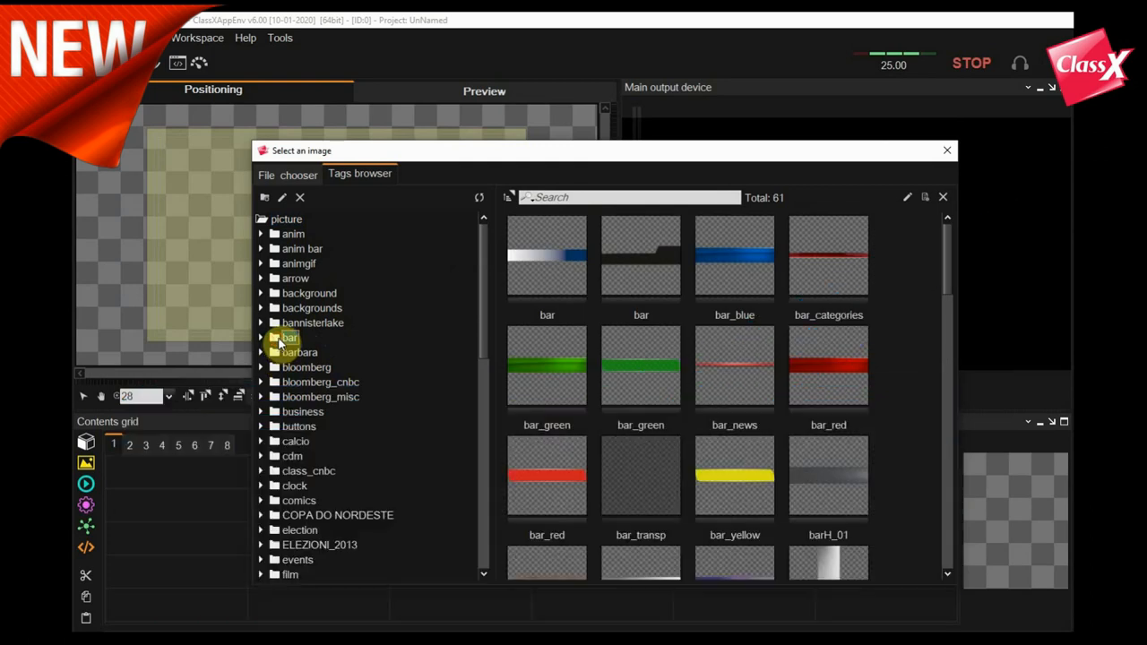
right_click(828, 257)
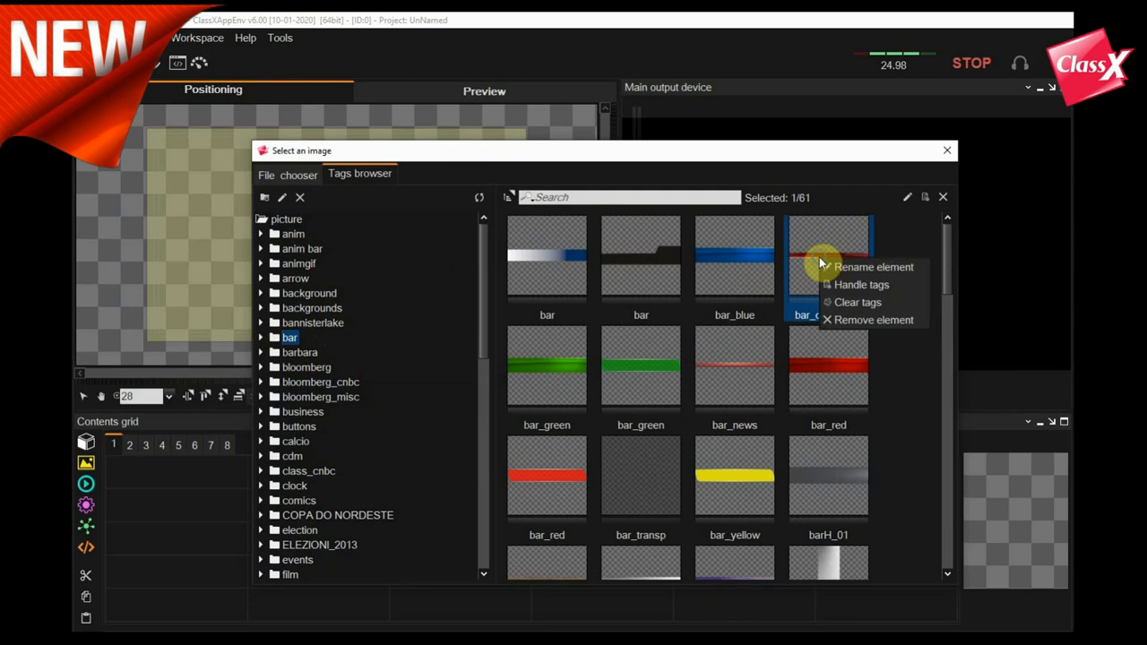
left_click(862, 284)
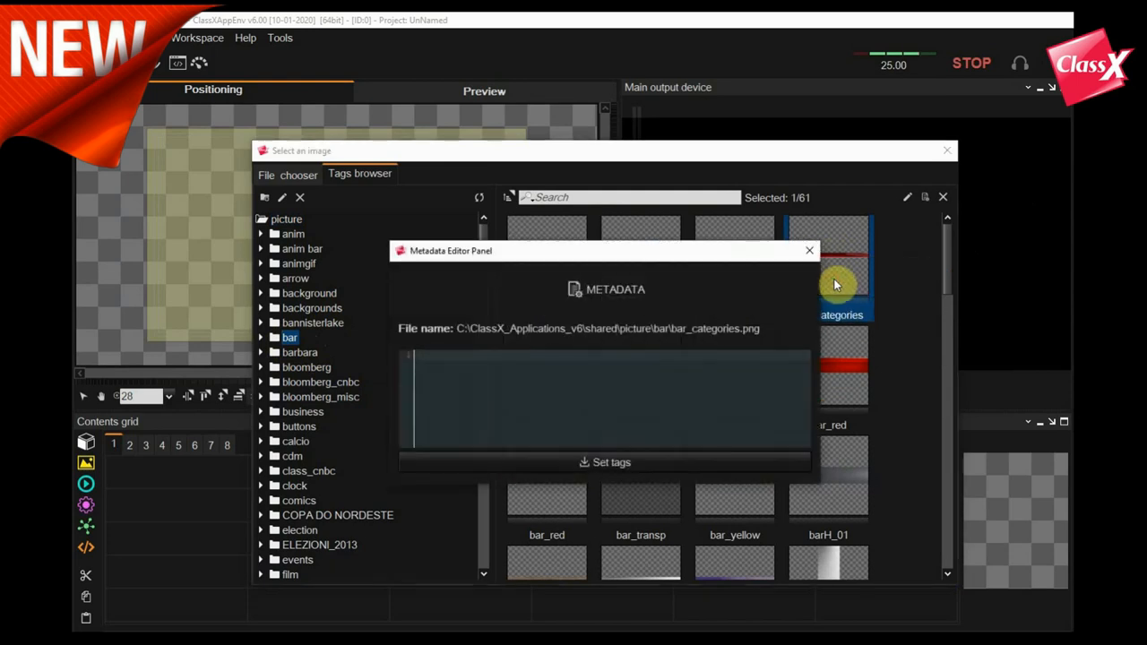
type("#red #bar")
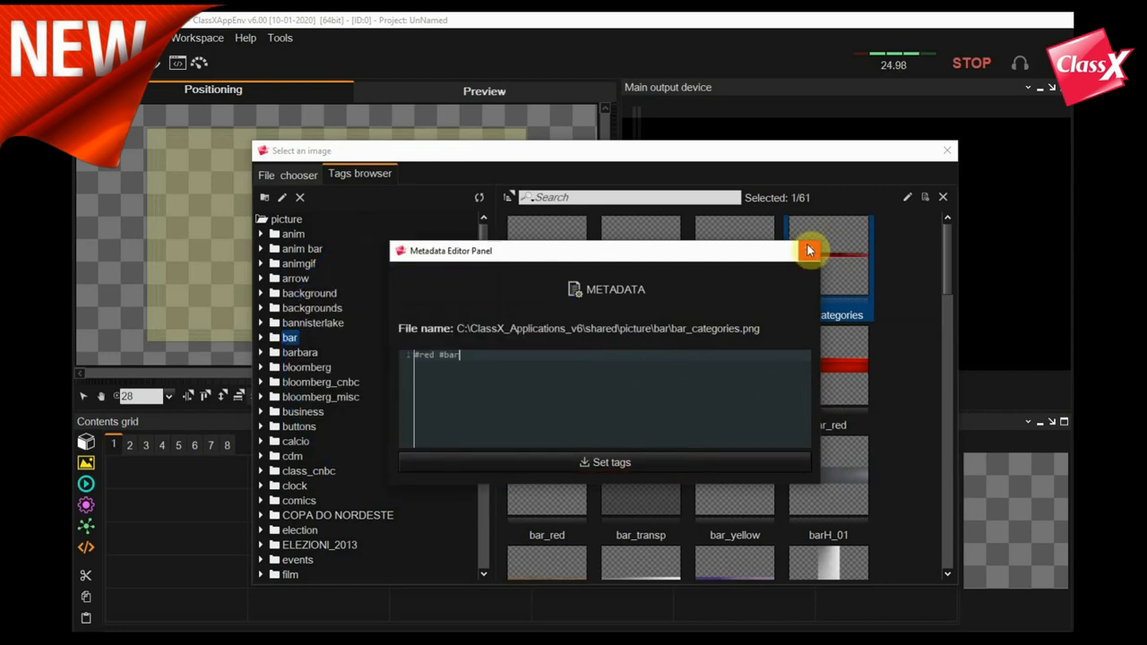
left_click(808, 250)
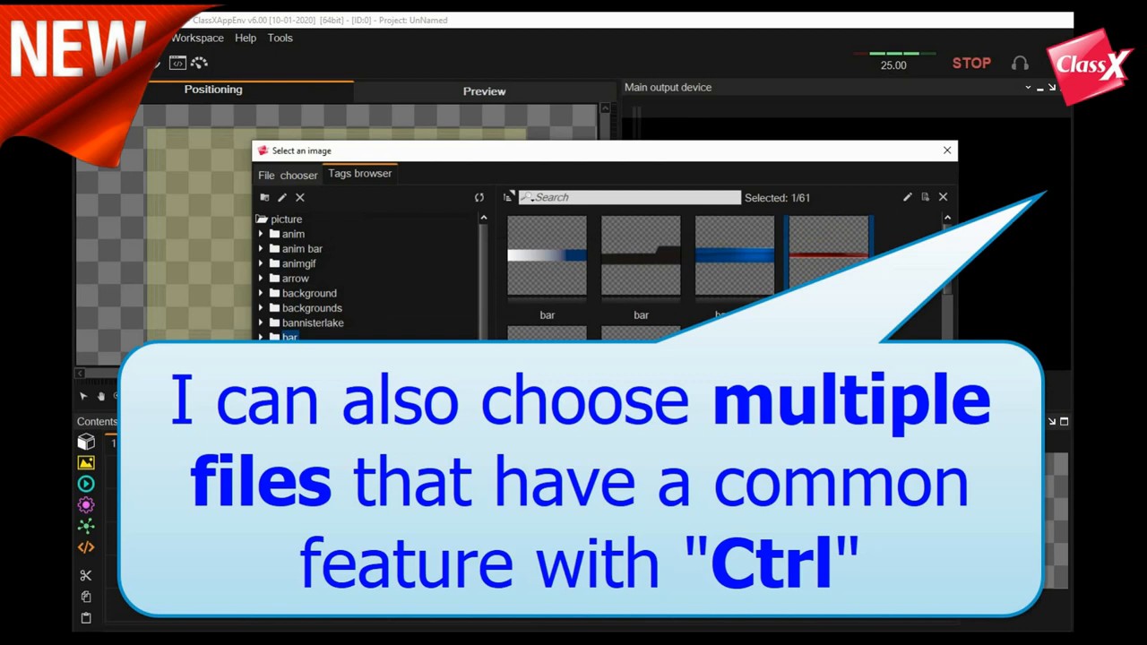
Select the four red-striped bar pictures and add a shared #red tag
left_click(546, 475)
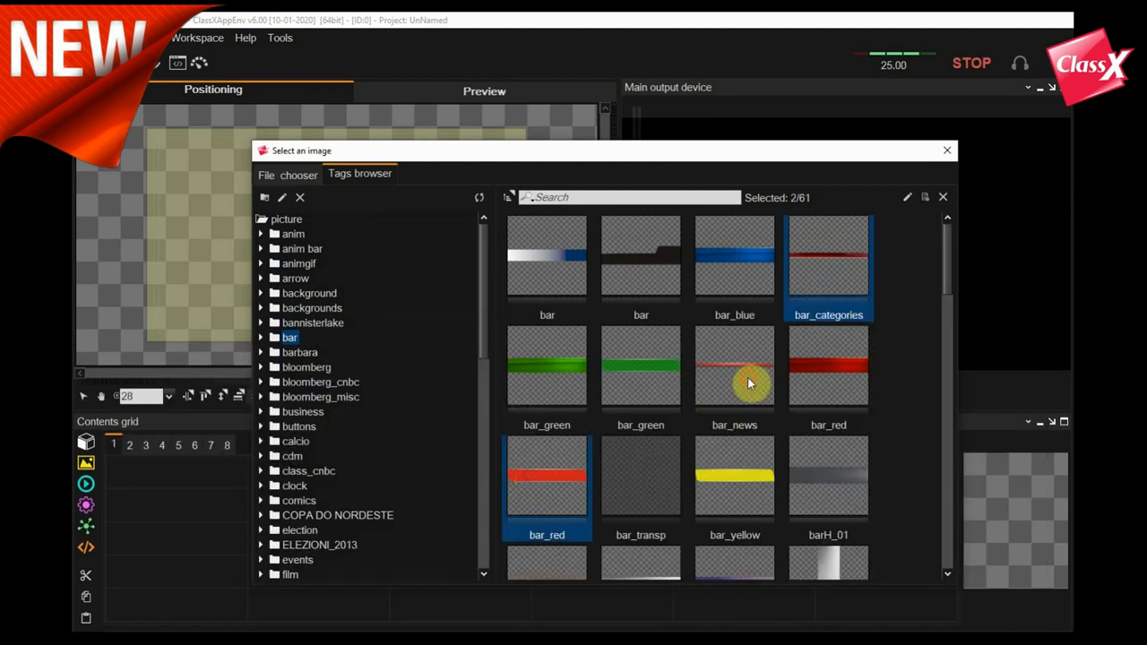
left_click(828, 376)
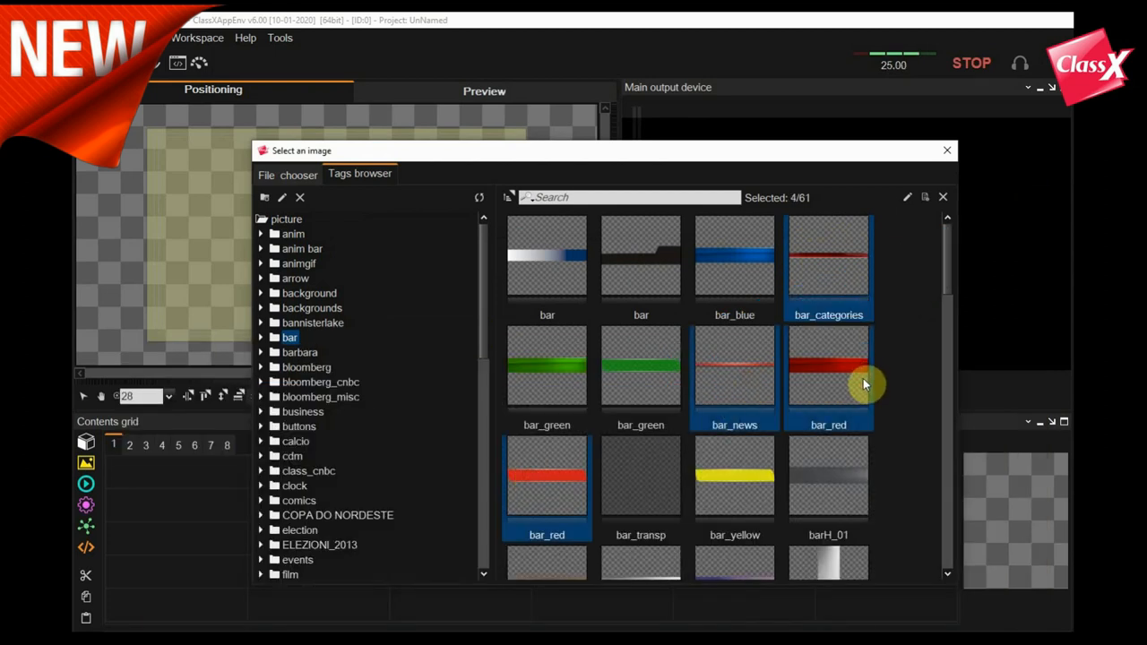
left_click(907, 197)
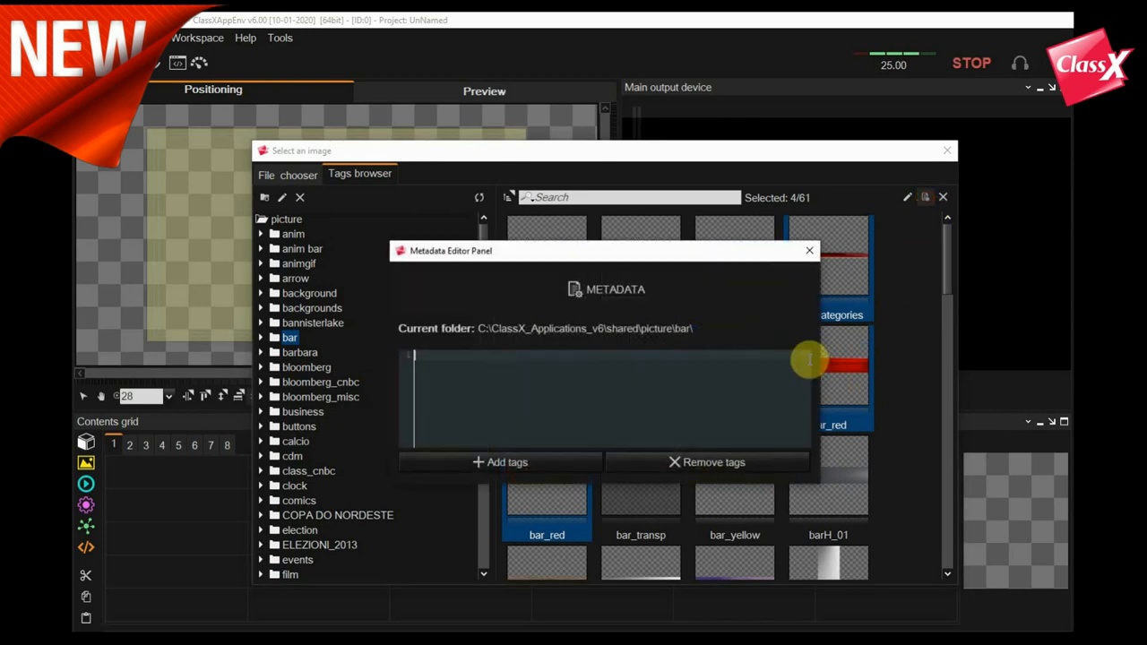
type("#red")
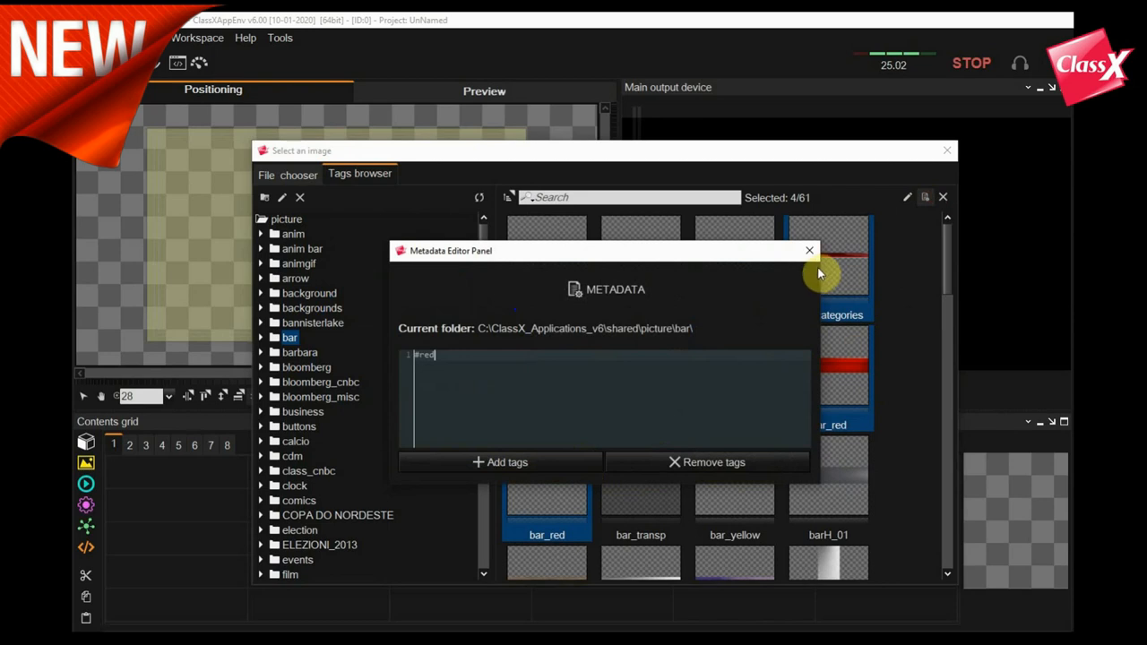
left_click(810, 250)
type("#re")
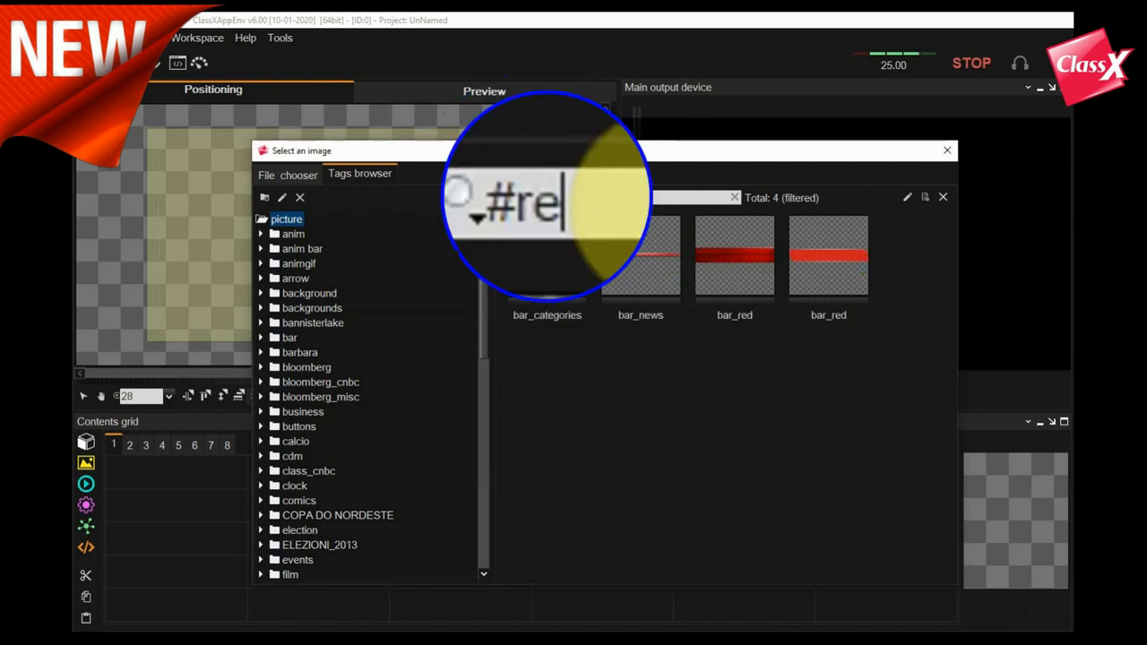
Apply the #red tag search so only the red bar images remain
key("Return")
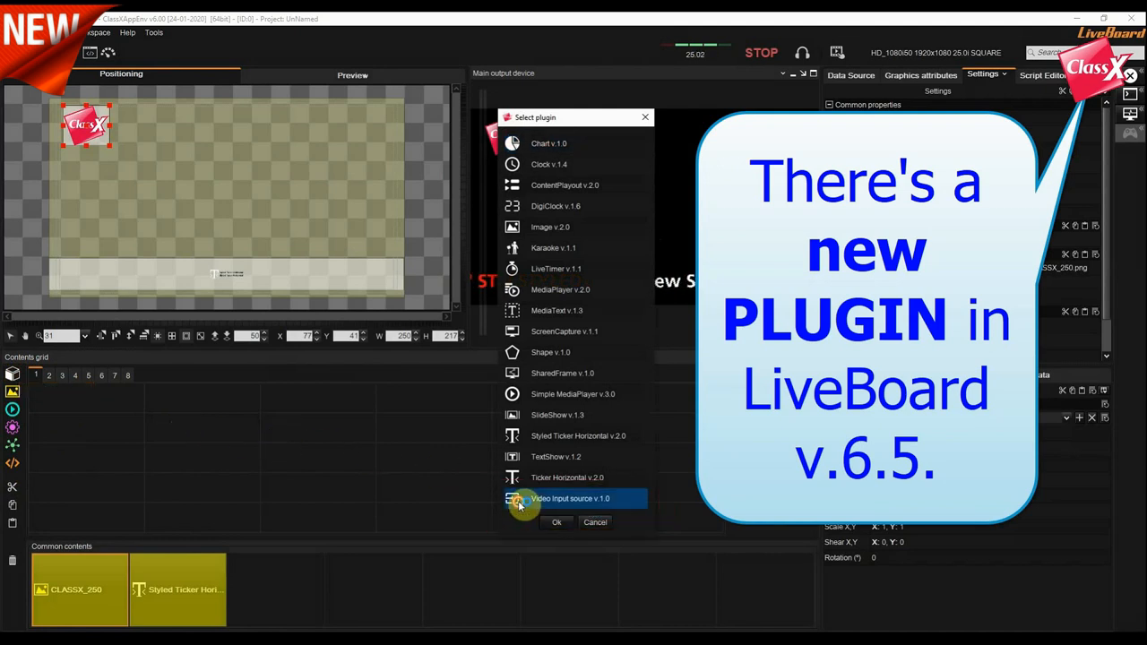
Add a Video Input source plugin and tick Fit video in its settings
left_click(557, 522)
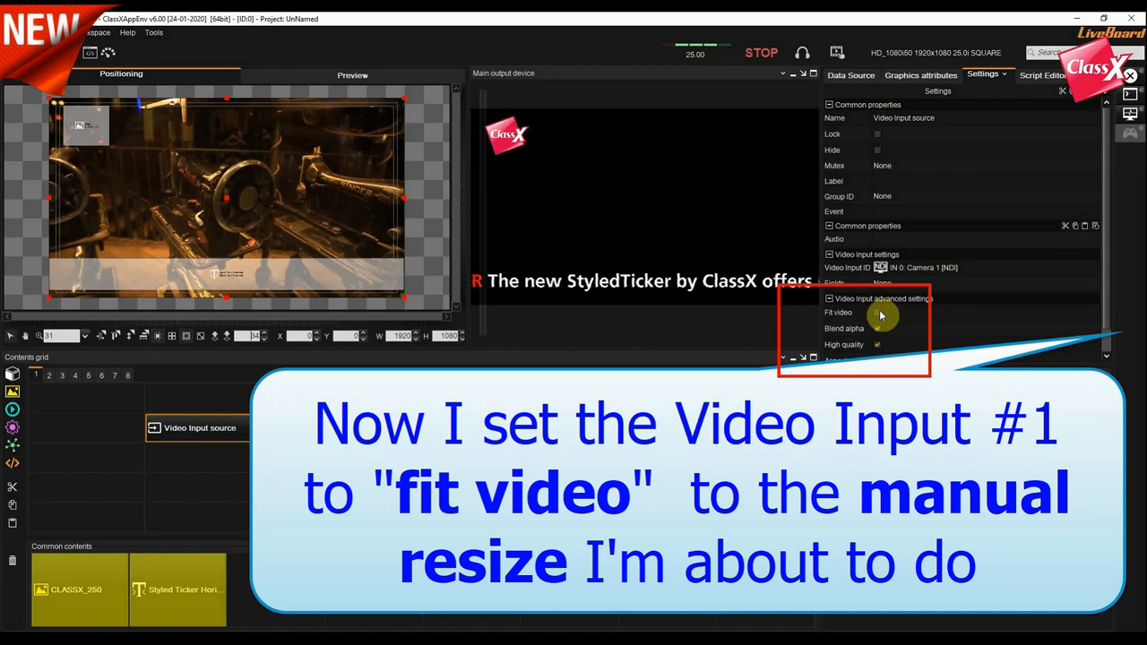
left_click(876, 312)
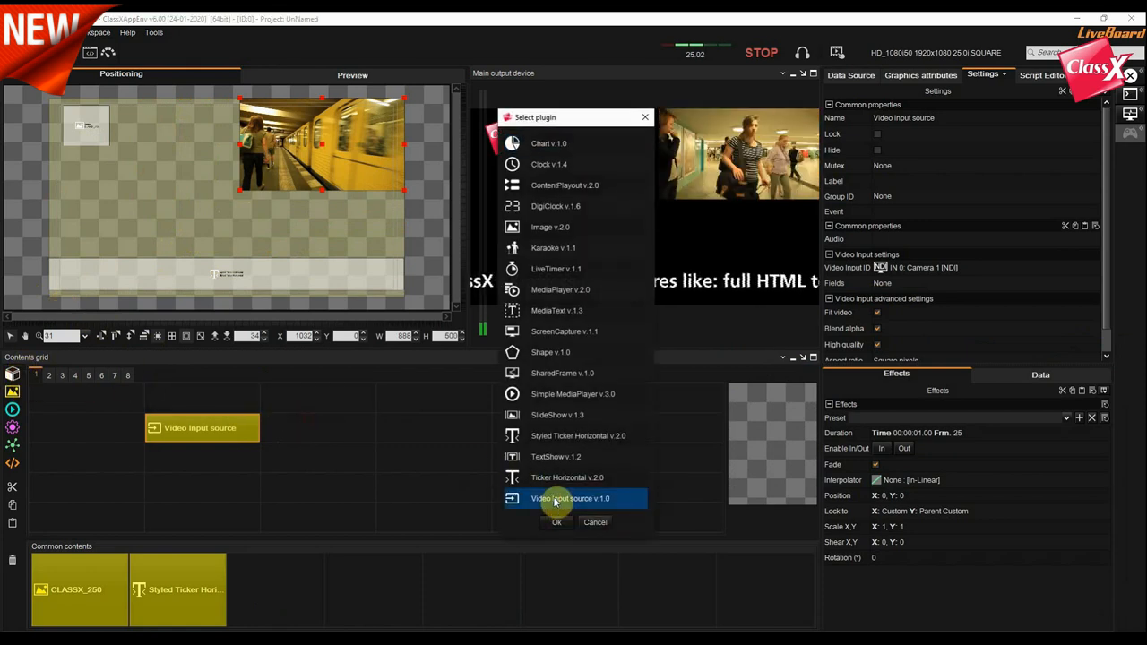
Add another Video Input source and set its Video Input ID to IN 1: Camera 2
left_click(557, 523)
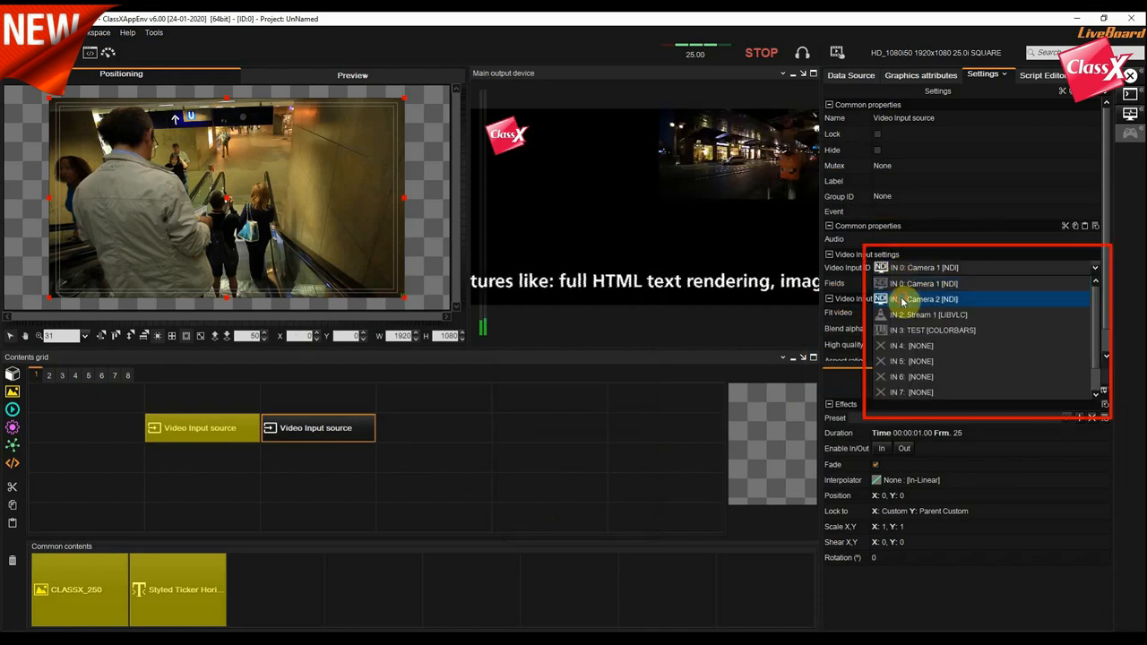
left_click(932, 299)
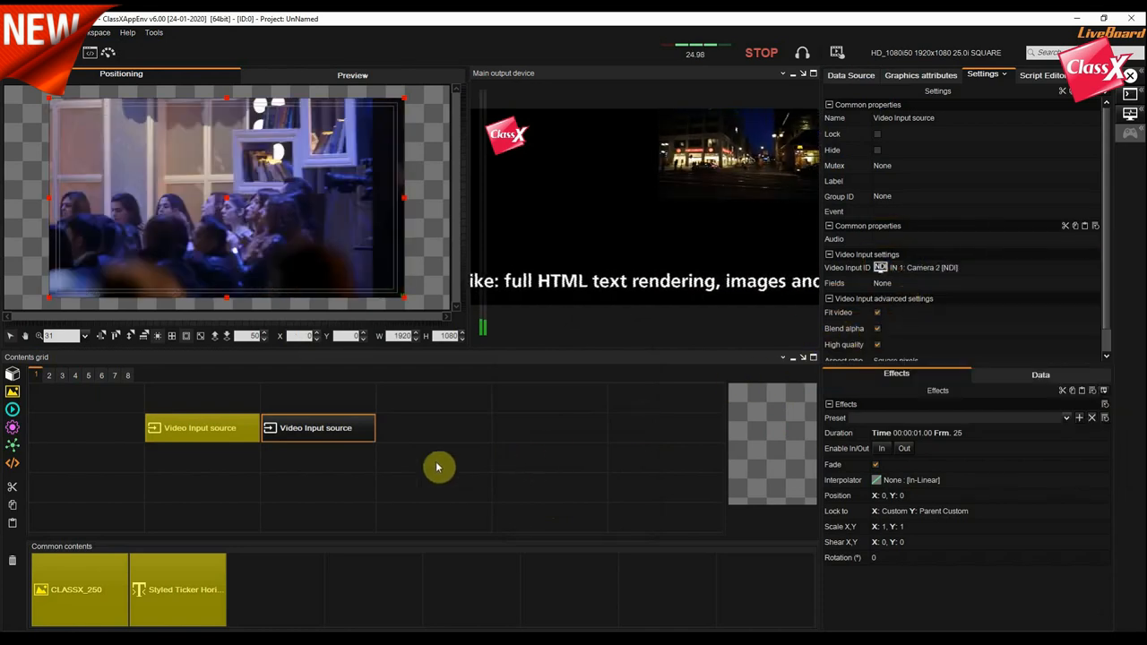
left_click(316, 427)
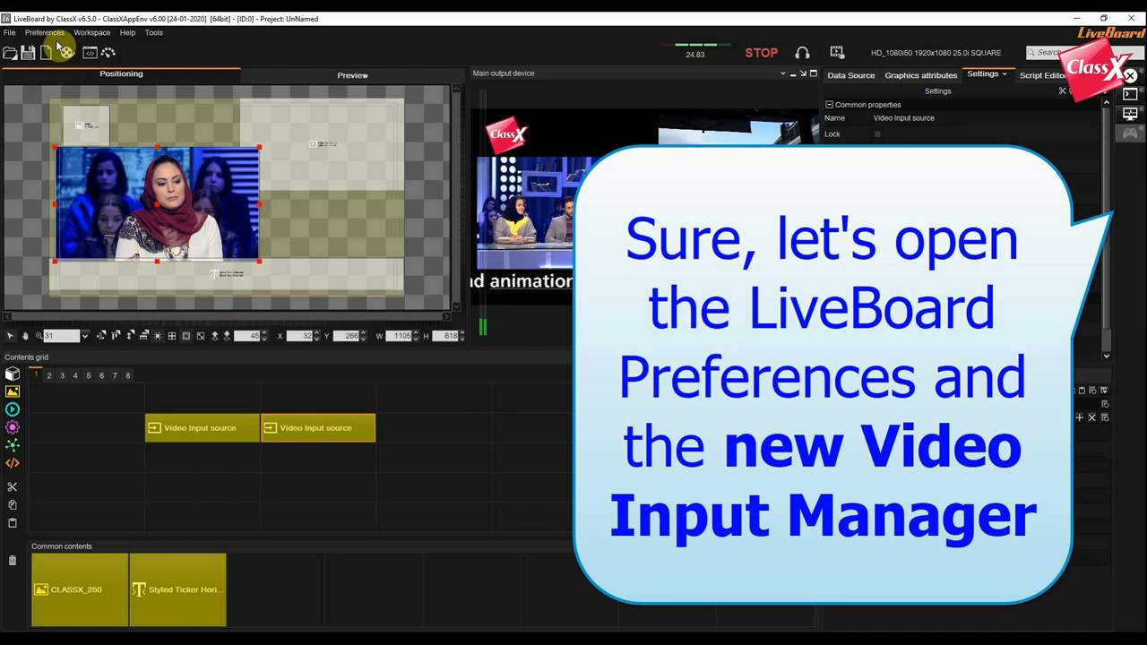
Open Preferences > Video Input Manager and launch Video Input Multiview, accepting the warning
left_click(43, 33)
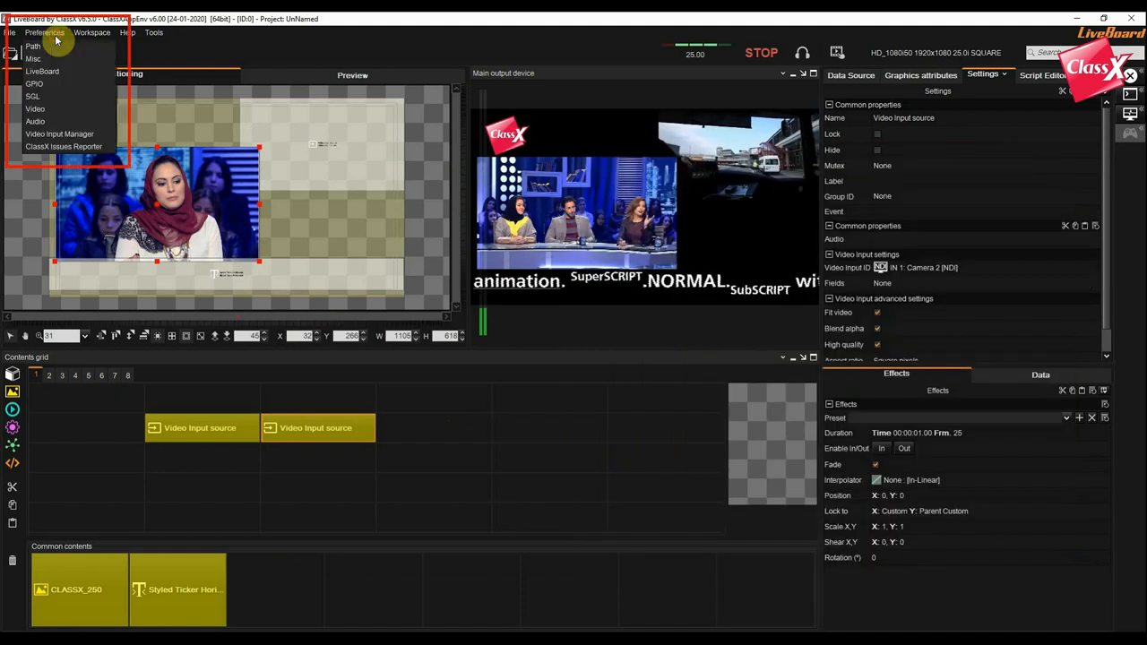
left_click(59, 134)
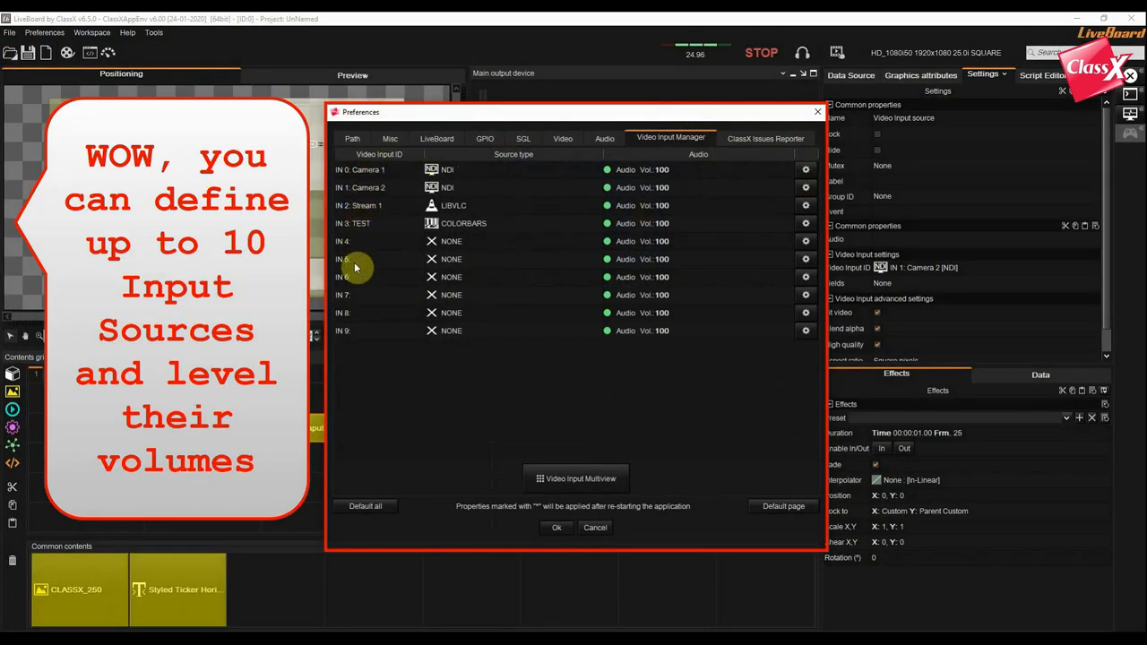
left_click(576, 478)
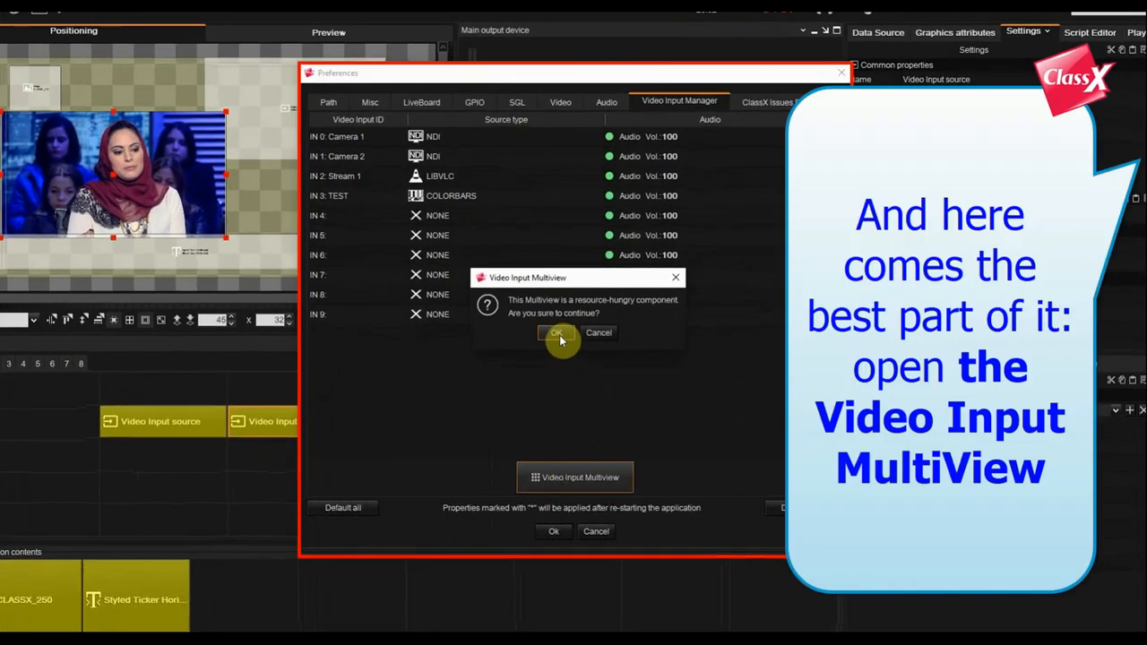
left_click(556, 332)
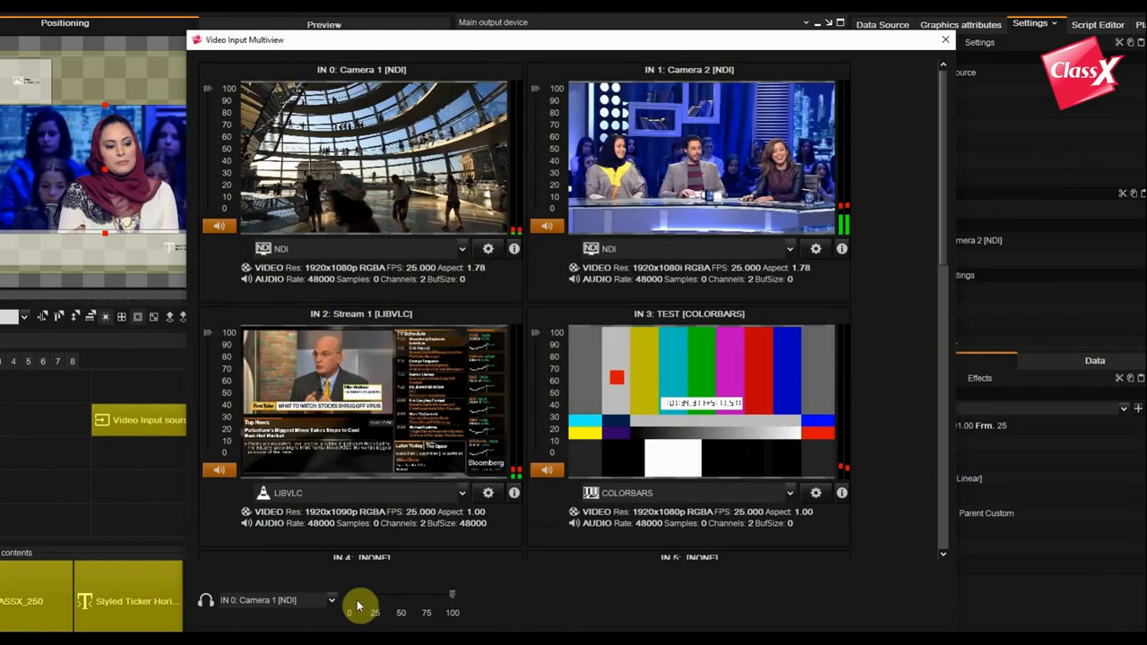
Pick an audio monitor input, close the multiview and Preferences, and open the breaking-news project
left_click(332, 600)
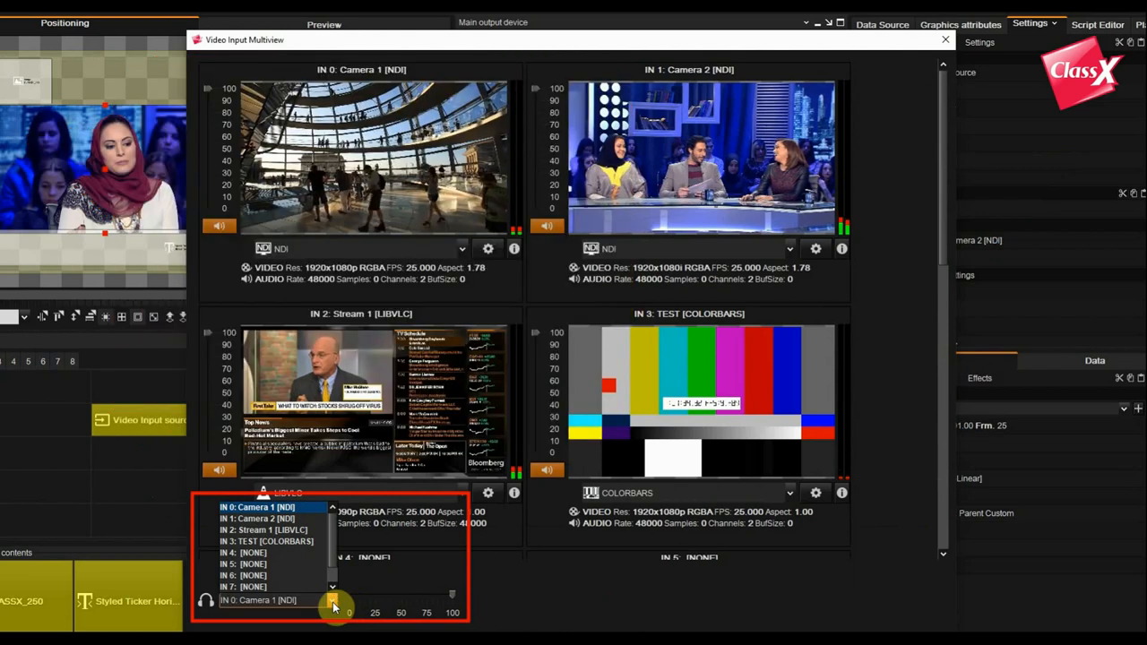
scroll("down", 3)
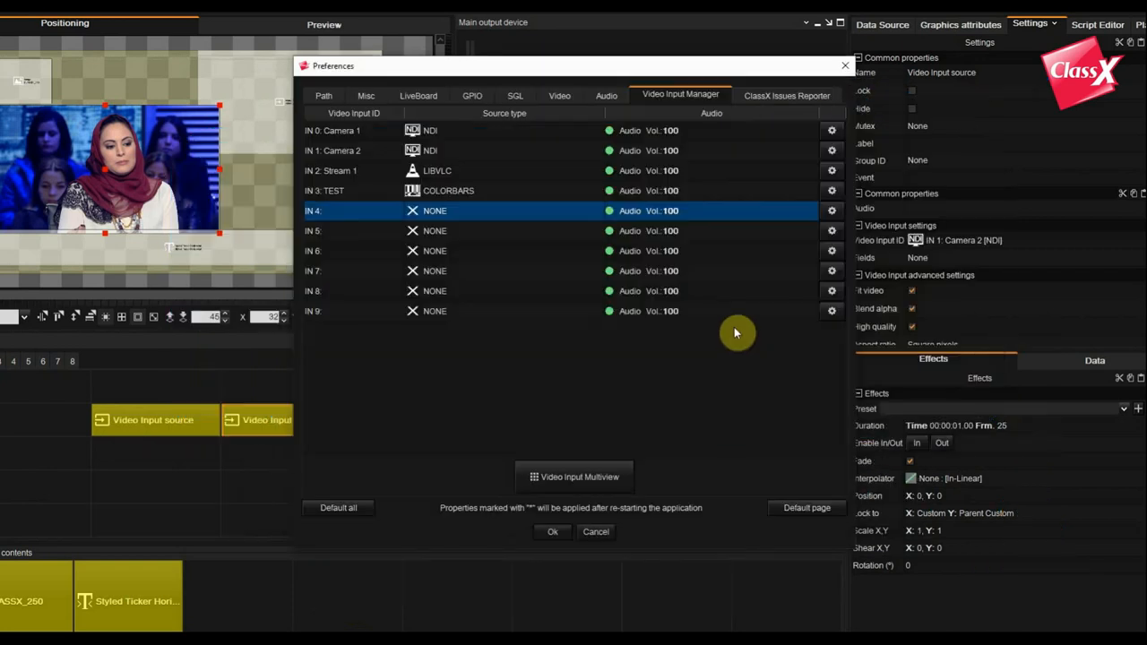
left_click(552, 532)
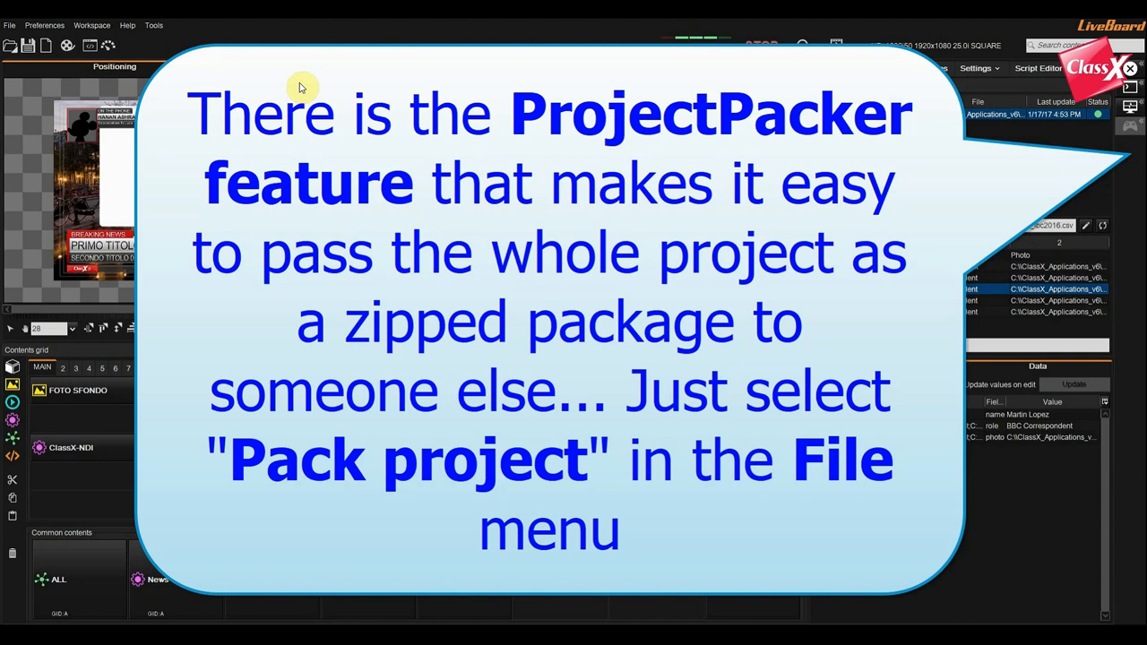
Choose Pack project from the File menu to bring up the ProjectPacker Exporter
left_click(9, 25)
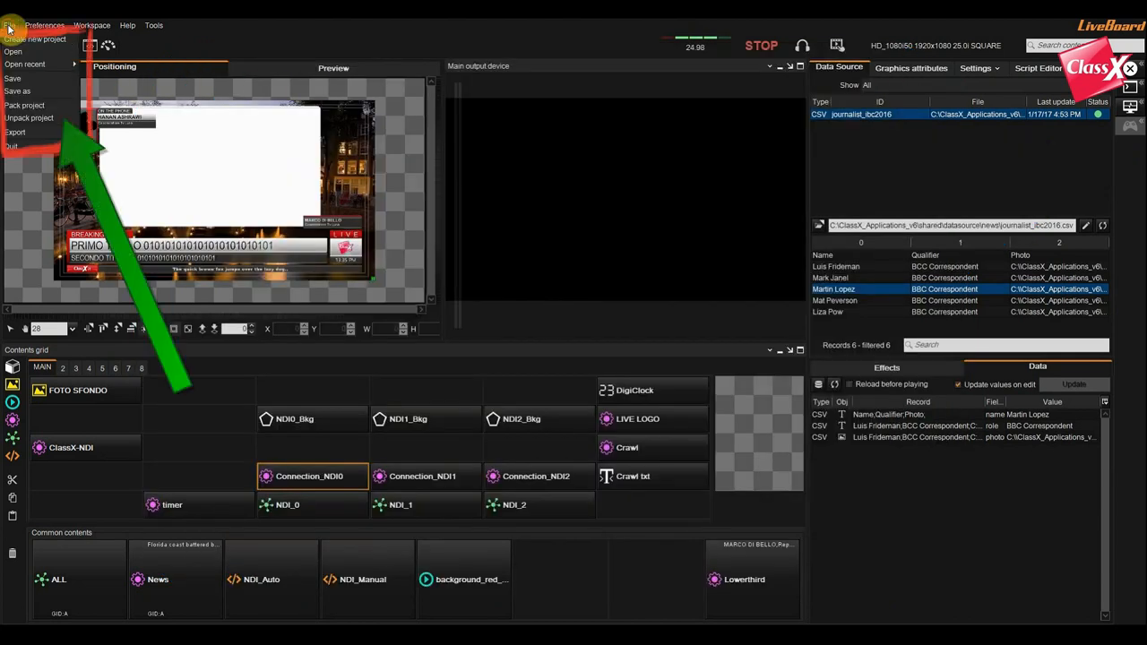
mouse_move(24, 104)
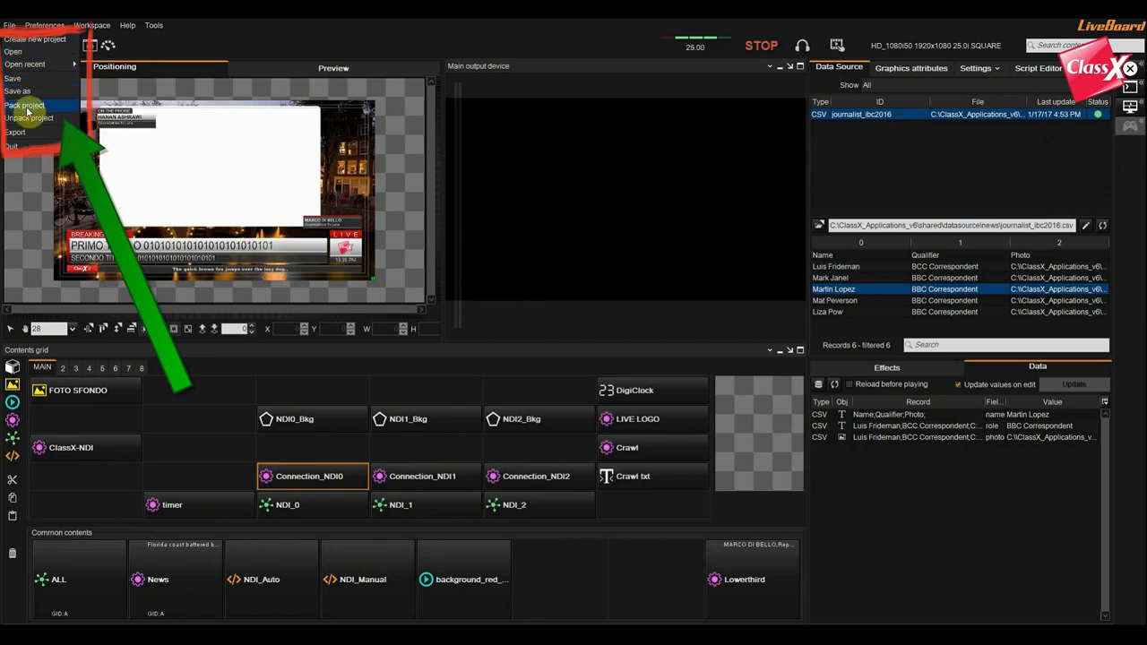
left_click(25, 105)
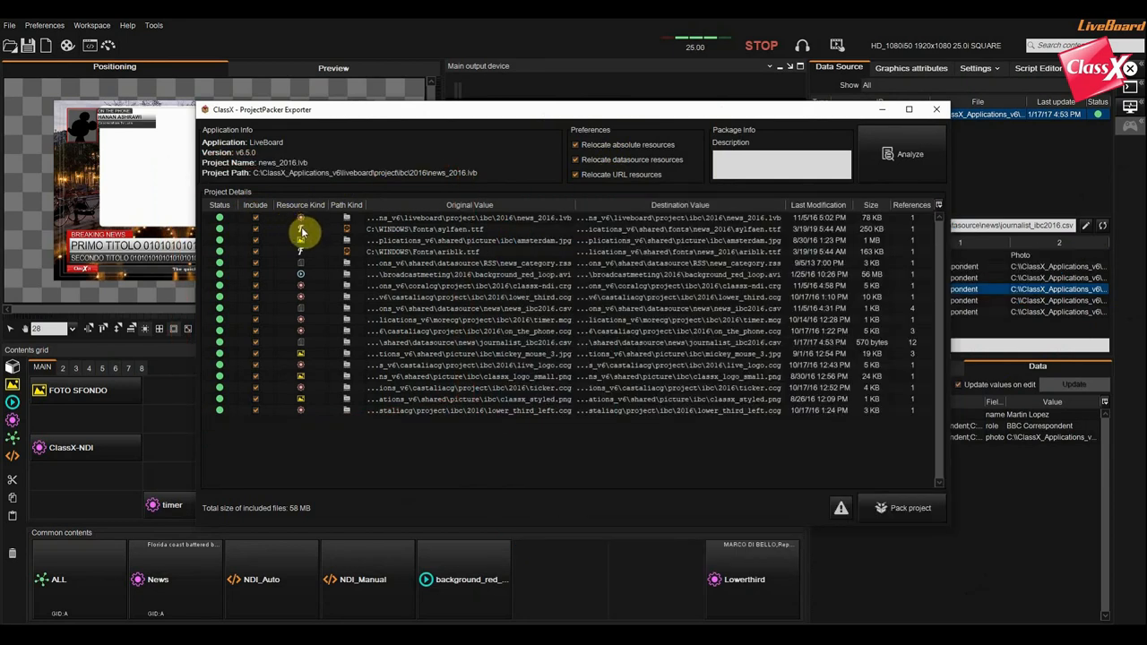
mouse_move(302, 231)
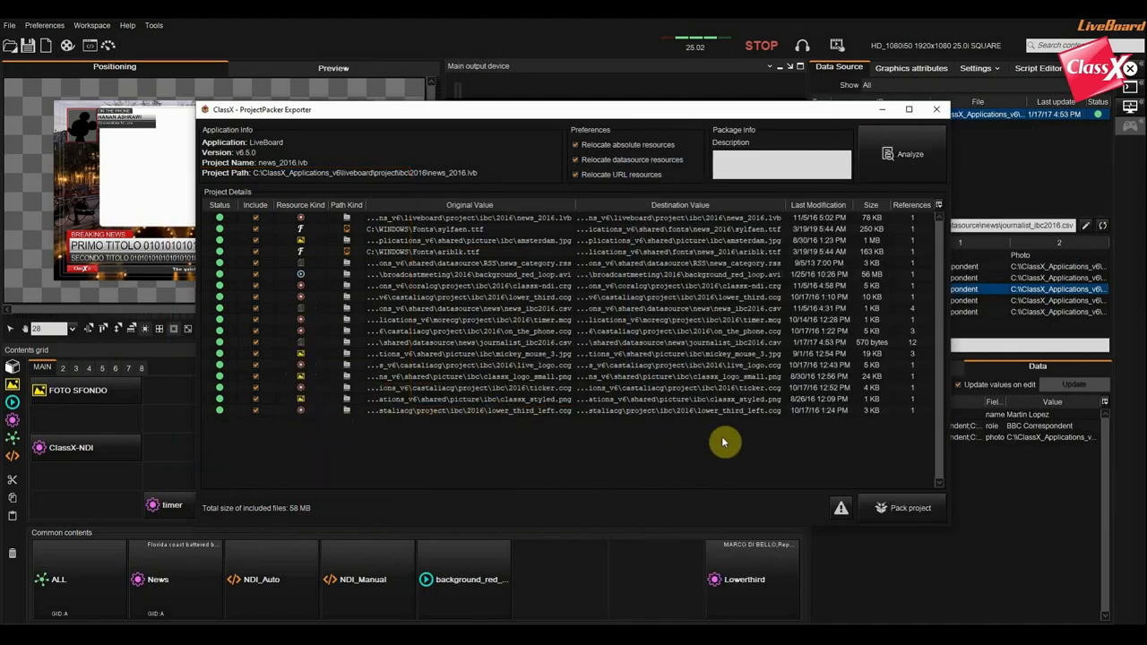
Pack news_2016 with its resources, save the package, confirm success, and close the exporter
left_click(910, 508)
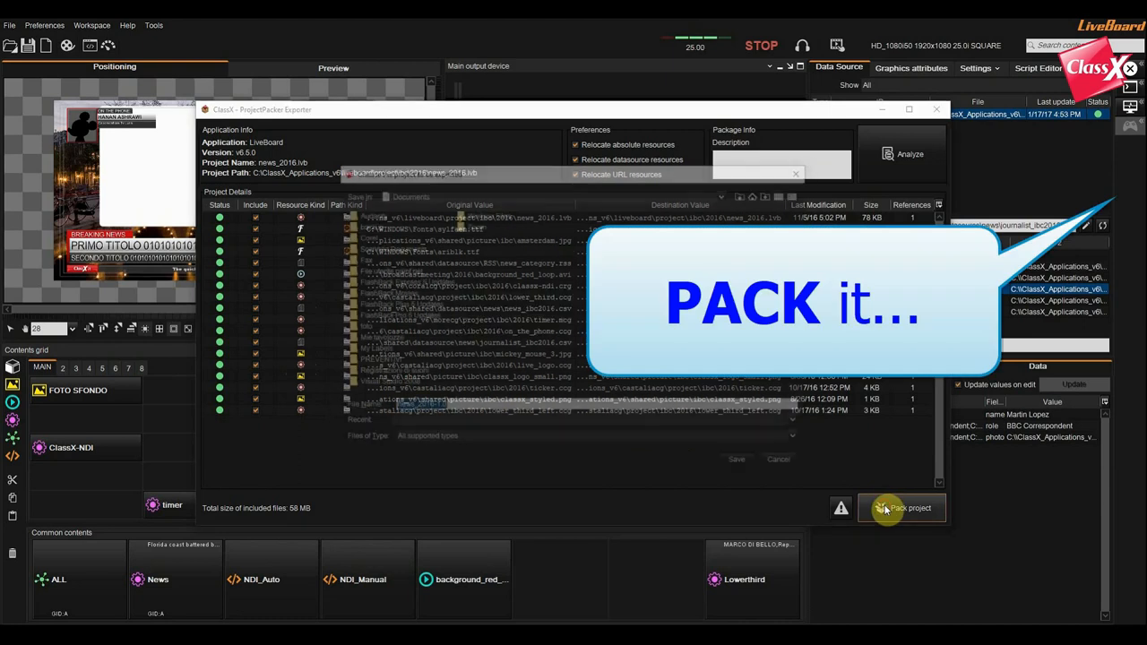
left_click(901, 508)
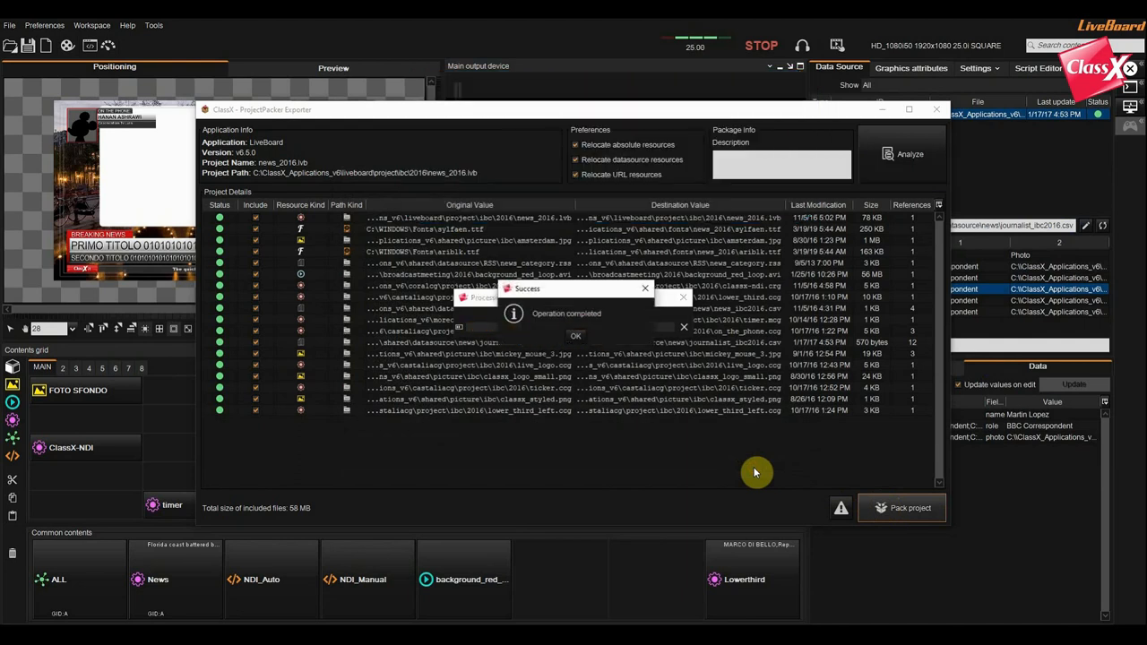
left_click(575, 335)
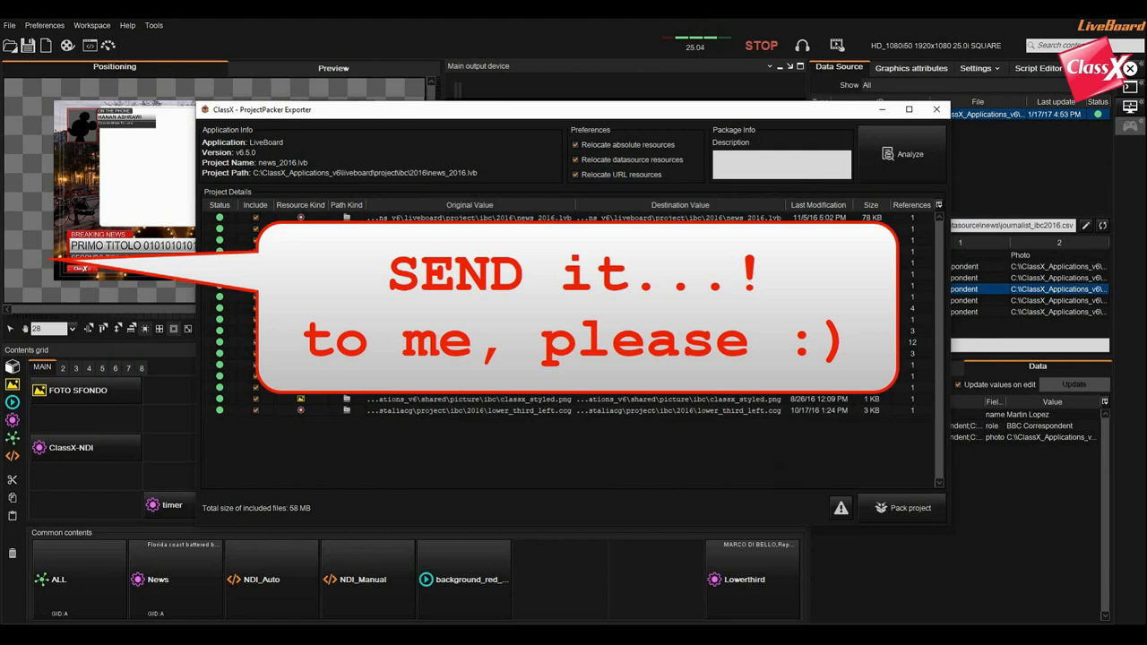
left_click(938, 108)
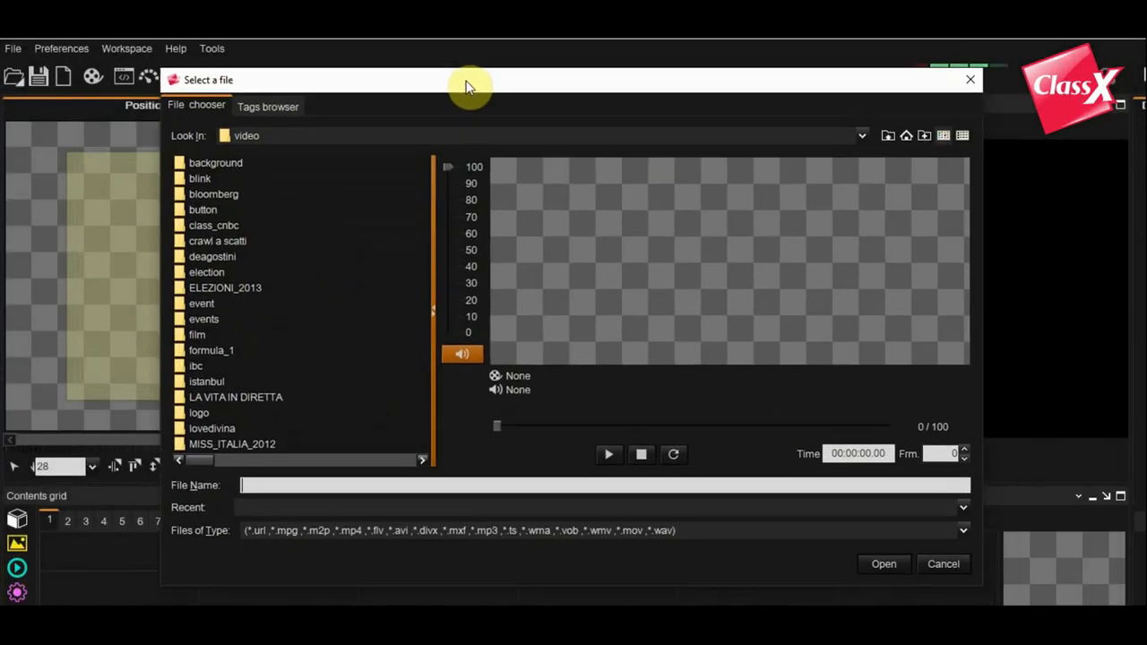
Load the ironman3-clp_720p clip, preview and play it, then send it on air
left_click(963, 494)
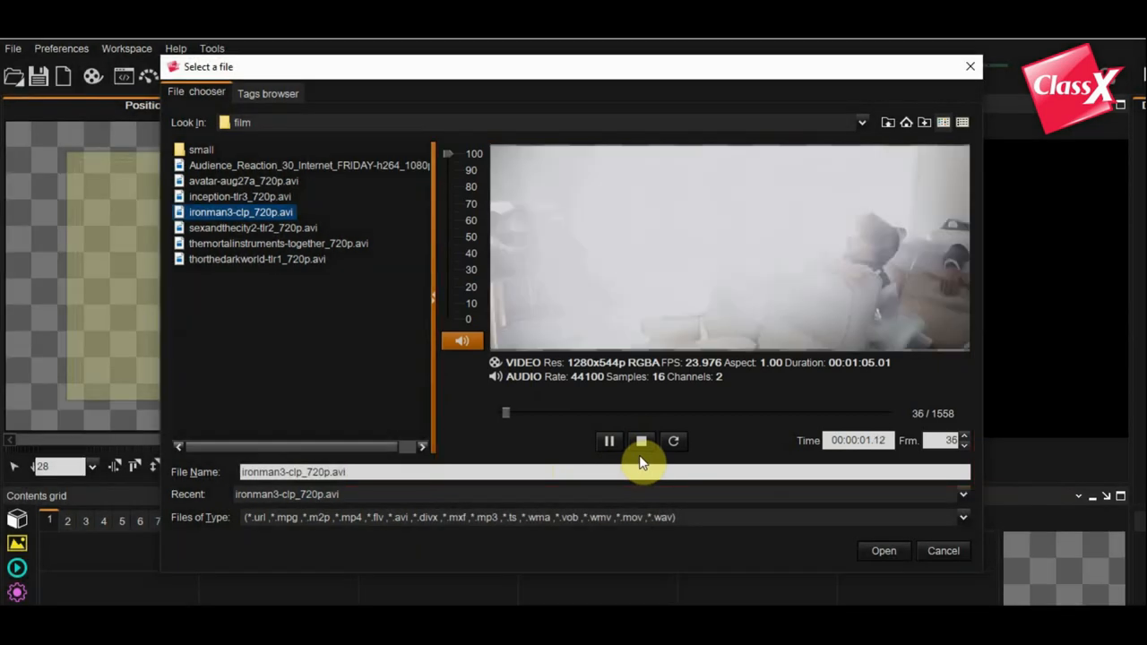
left_click(641, 440)
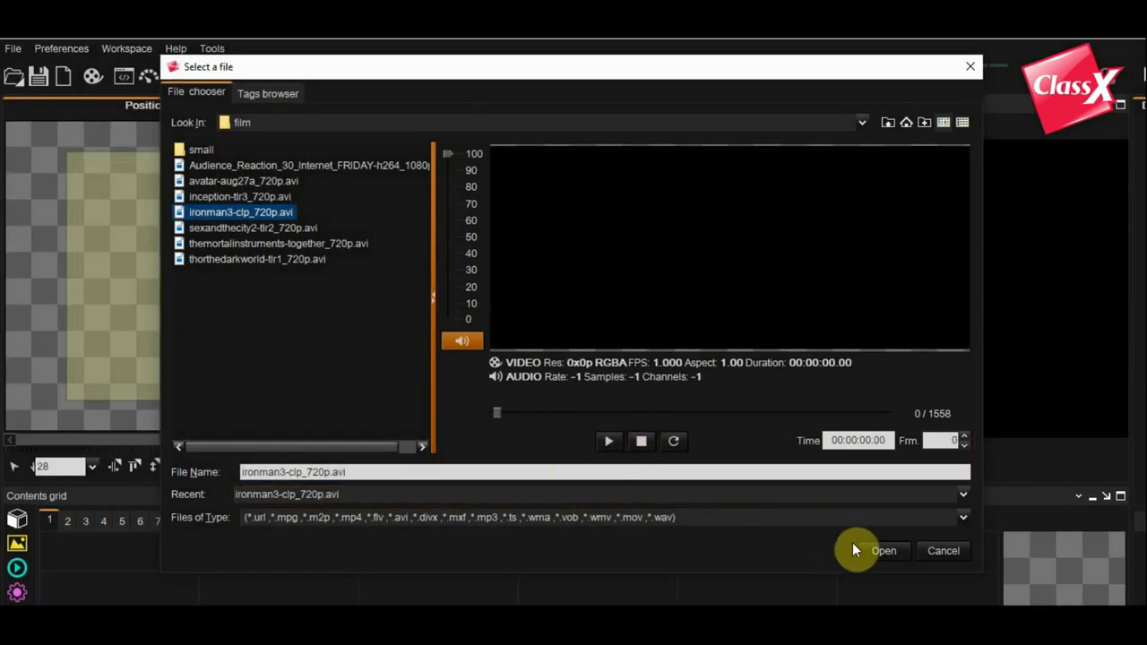
left_click(883, 551)
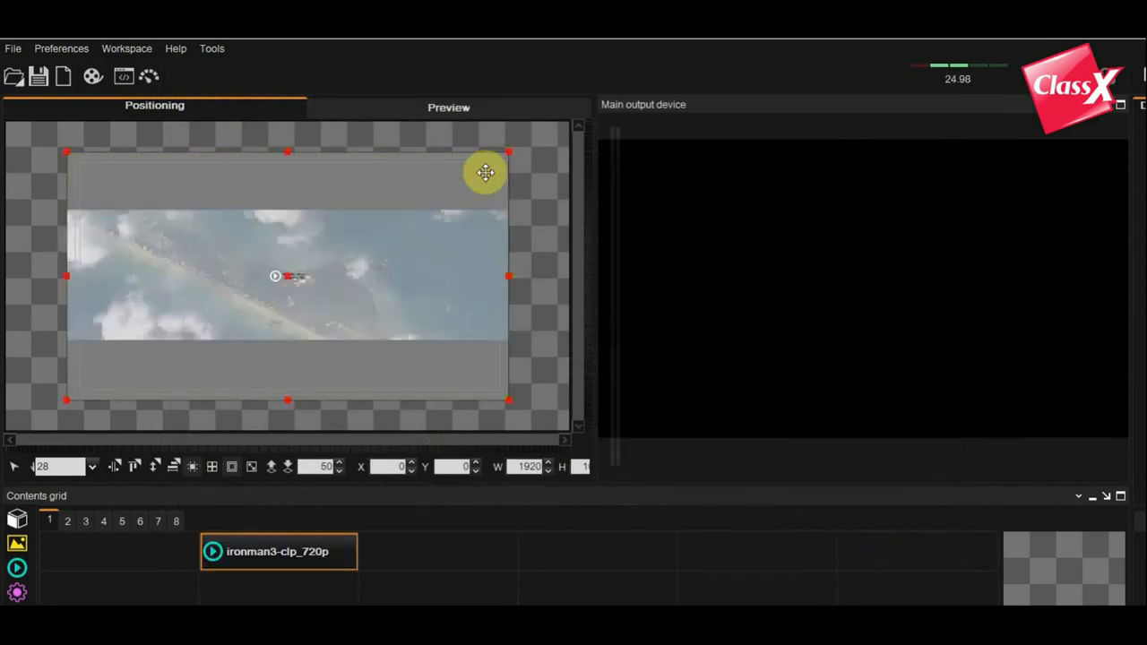
left_click(448, 107)
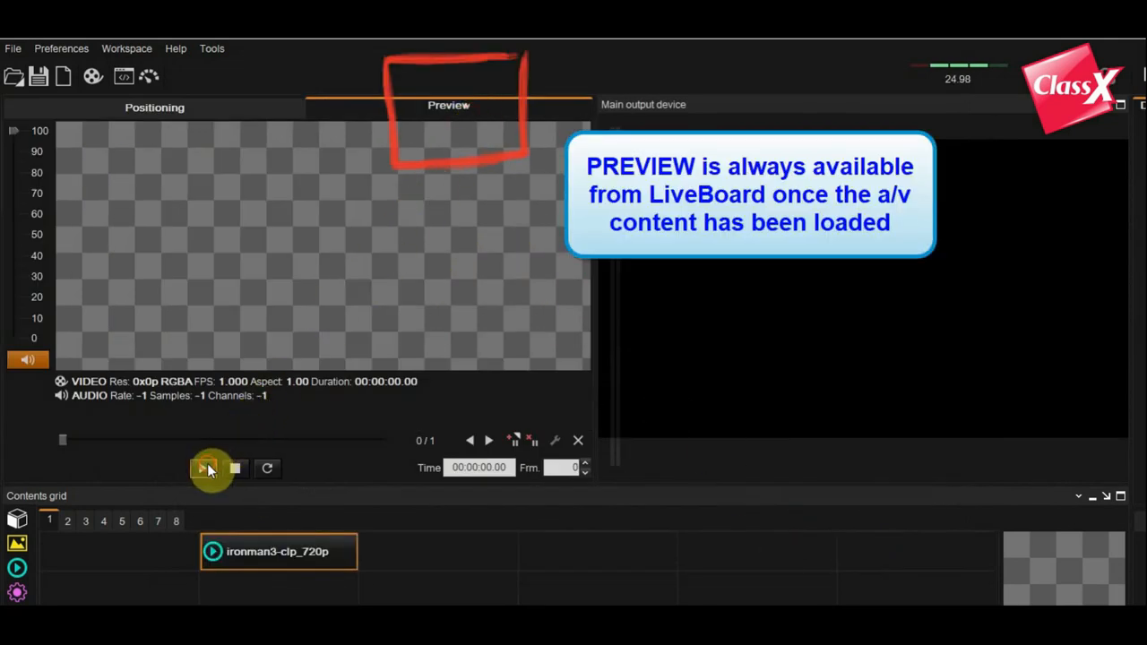
left_click(204, 468)
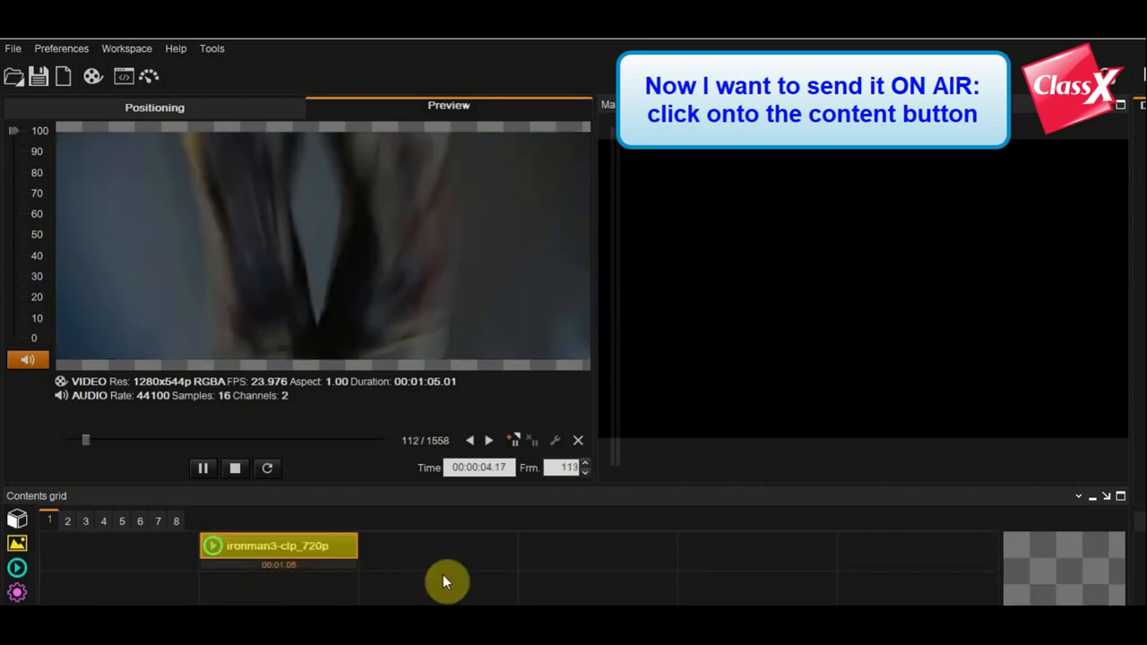
left_click(278, 547)
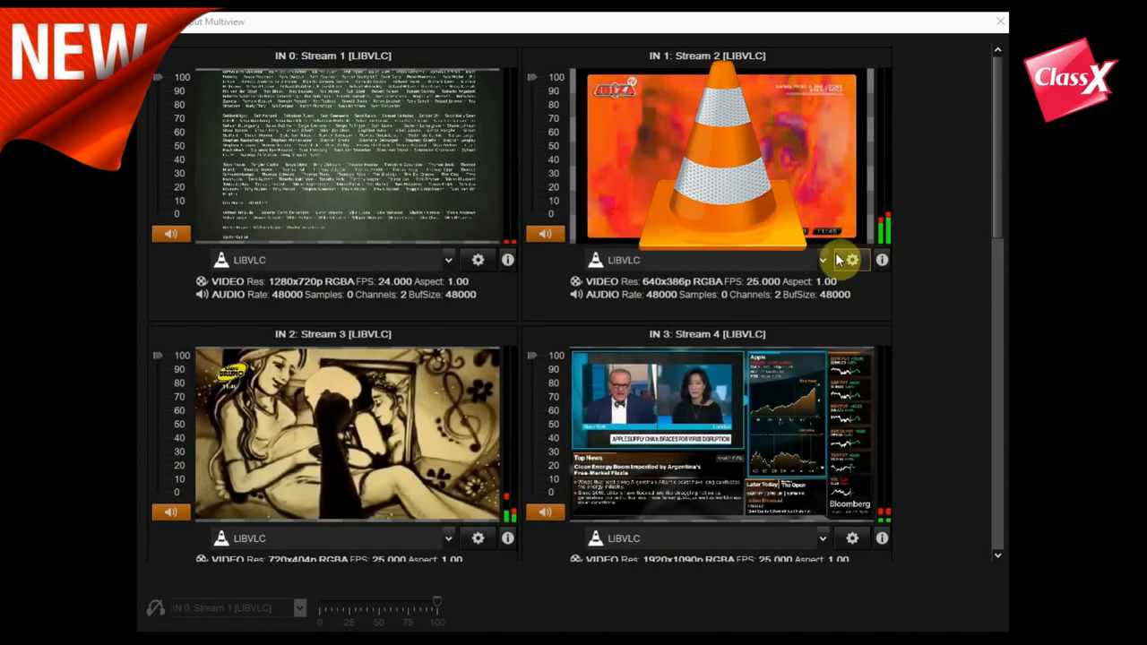
left_click(823, 260)
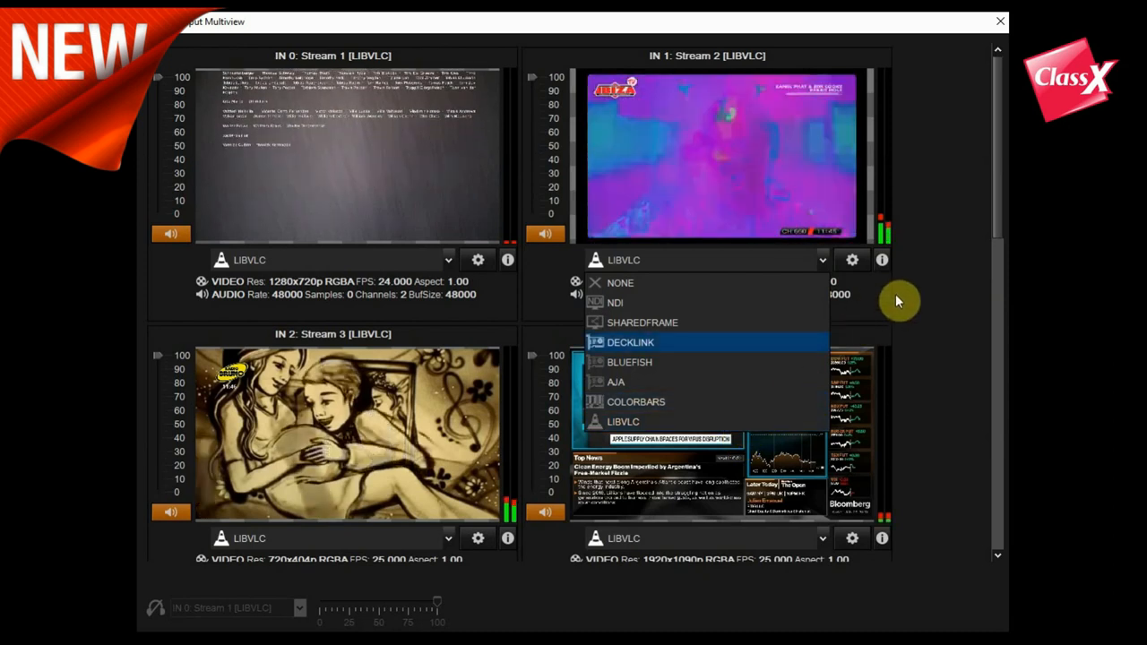
left_click(623, 421)
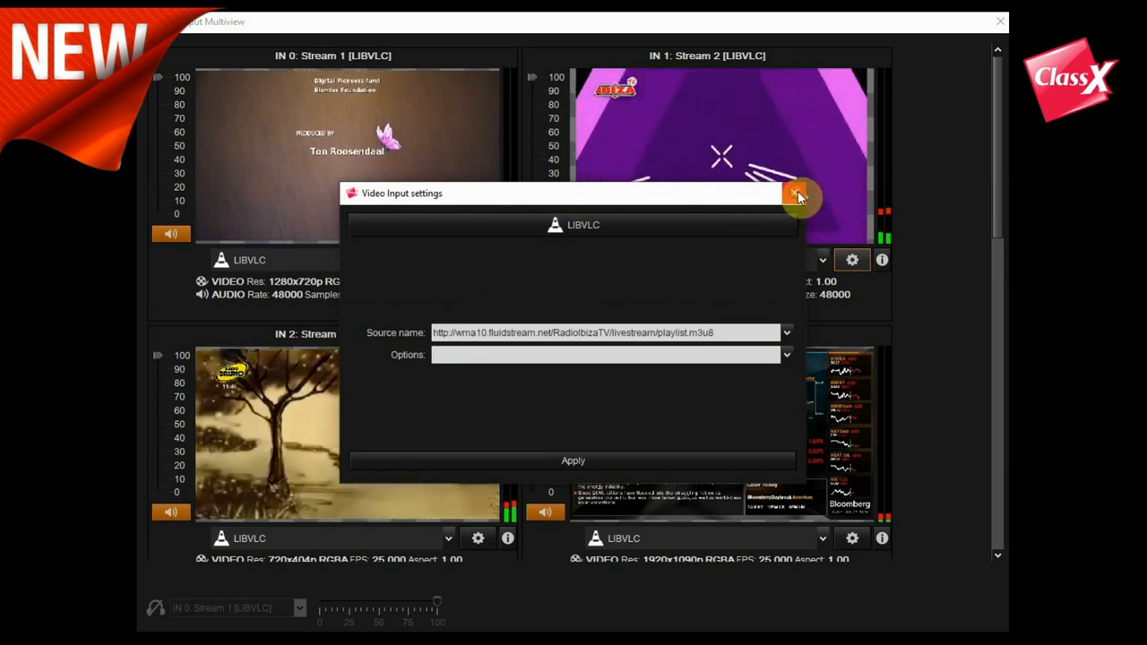
left_click(798, 196)
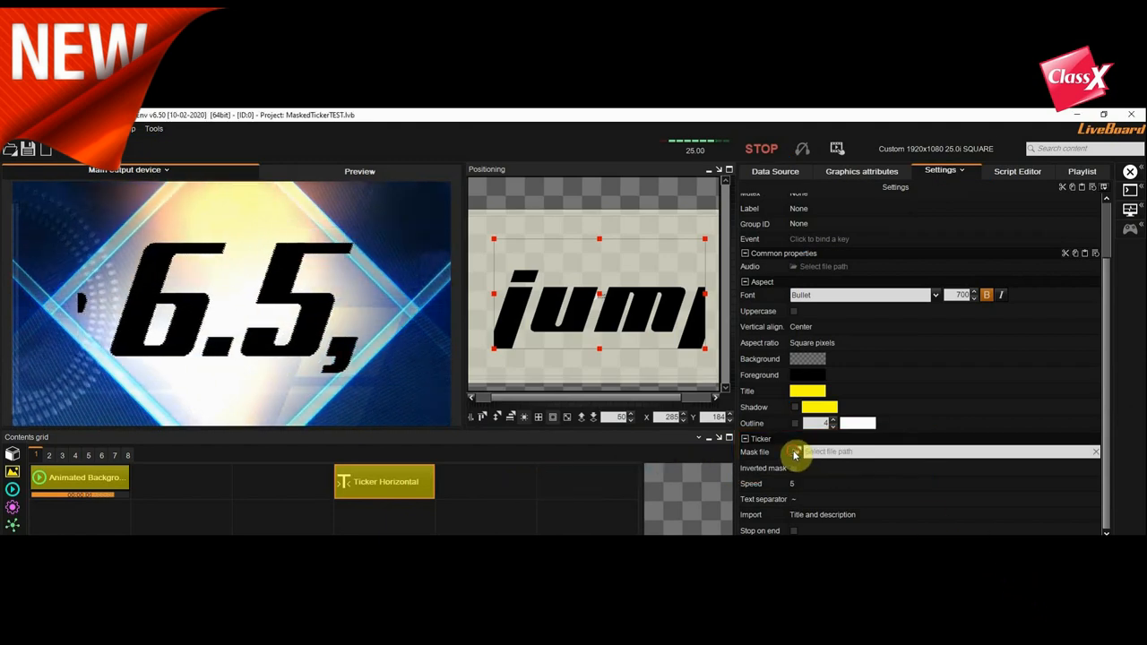
Mask the ticker with ShearW.png from Ticker_Masks, then browse for a mandala mask
left_click(795, 452)
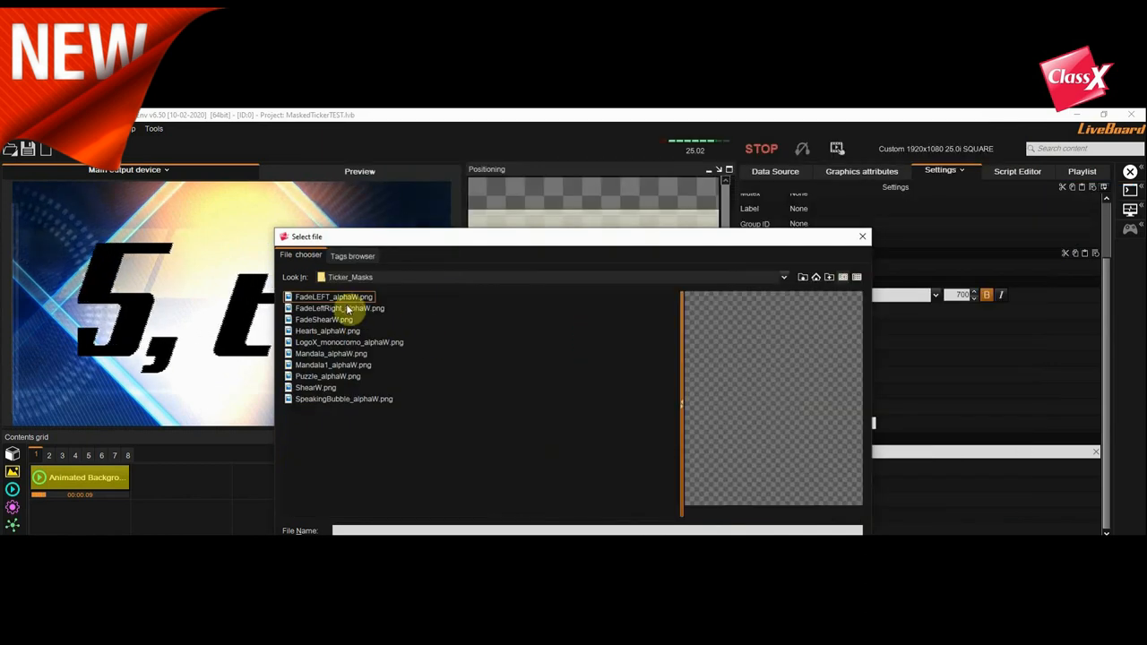
left_click(323, 319)
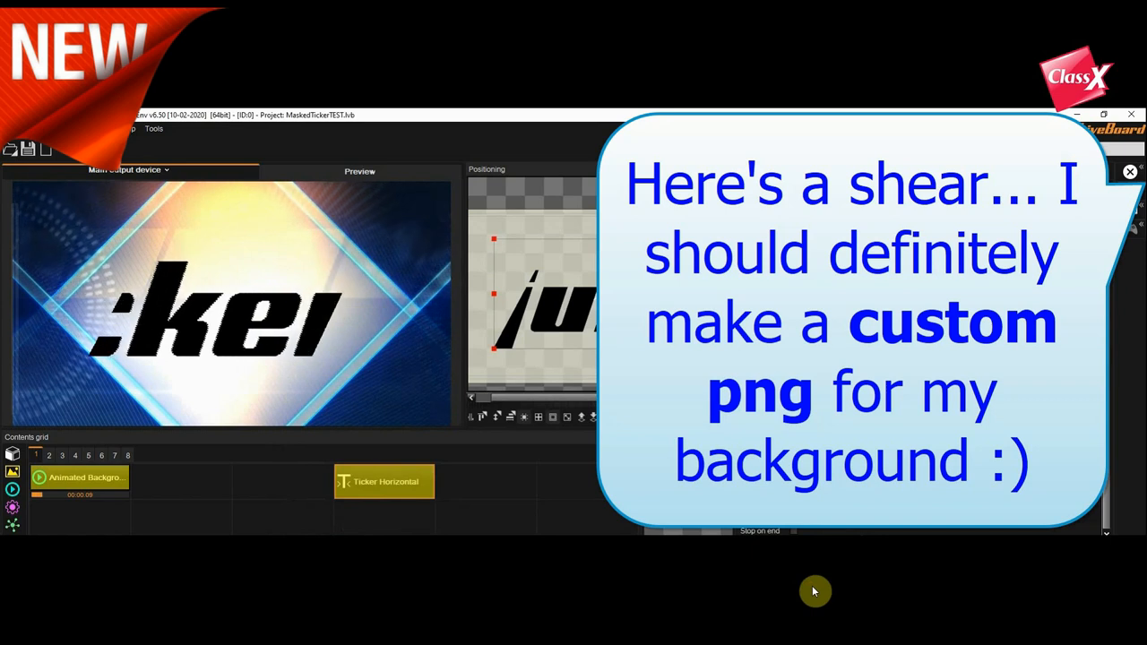
left_click(1130, 171)
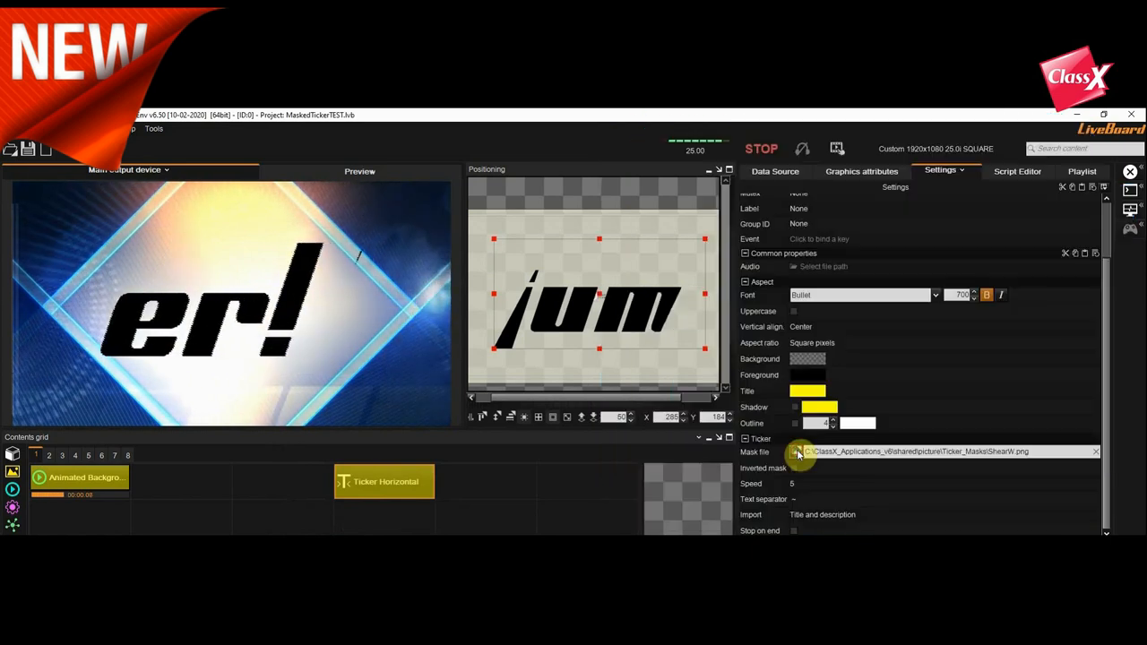
left_click(796, 452)
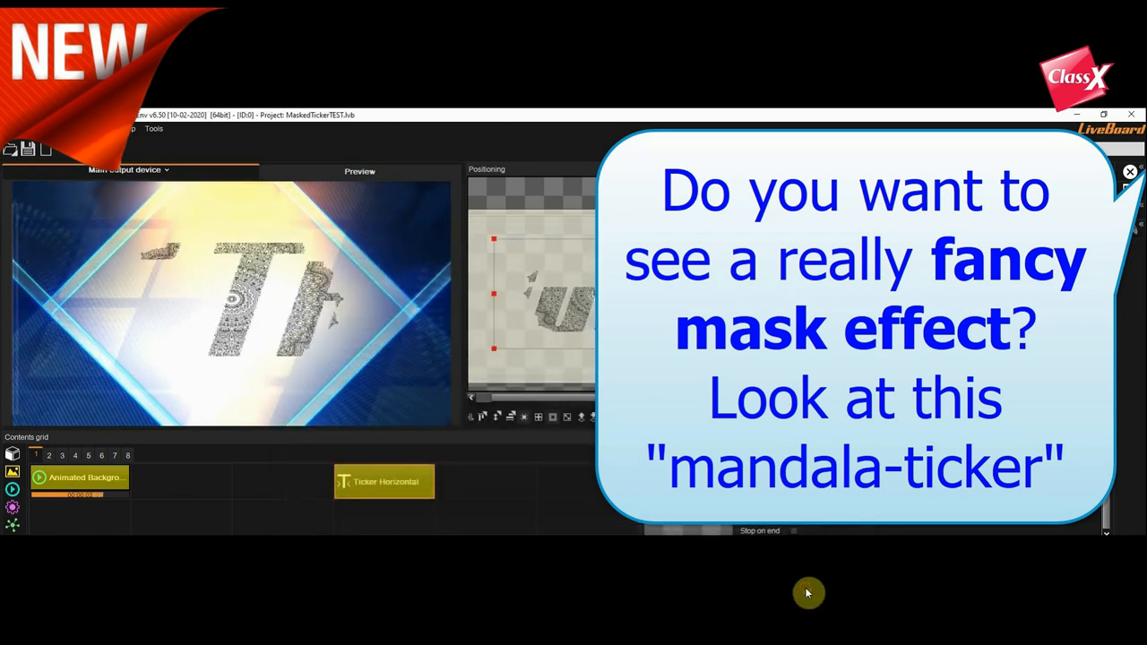
Give the ticker a translucent red background, then browse for LogoX_monocromo_alphaW.png as mask
left_click(1129, 171)
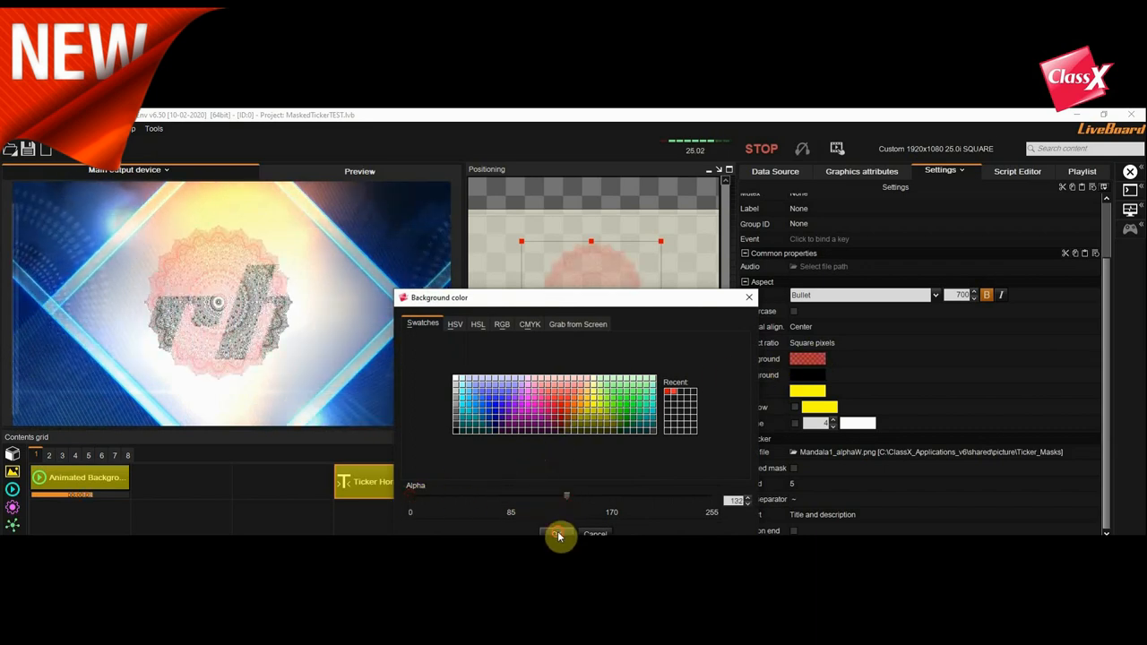
left_click(595, 534)
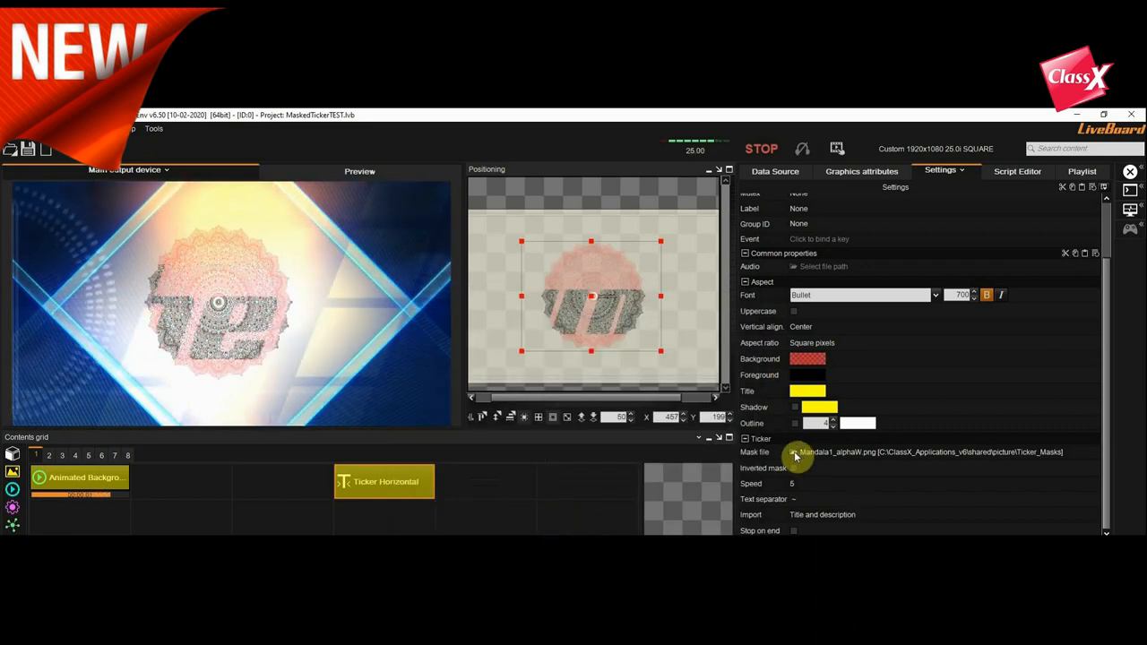
left_click(793, 452)
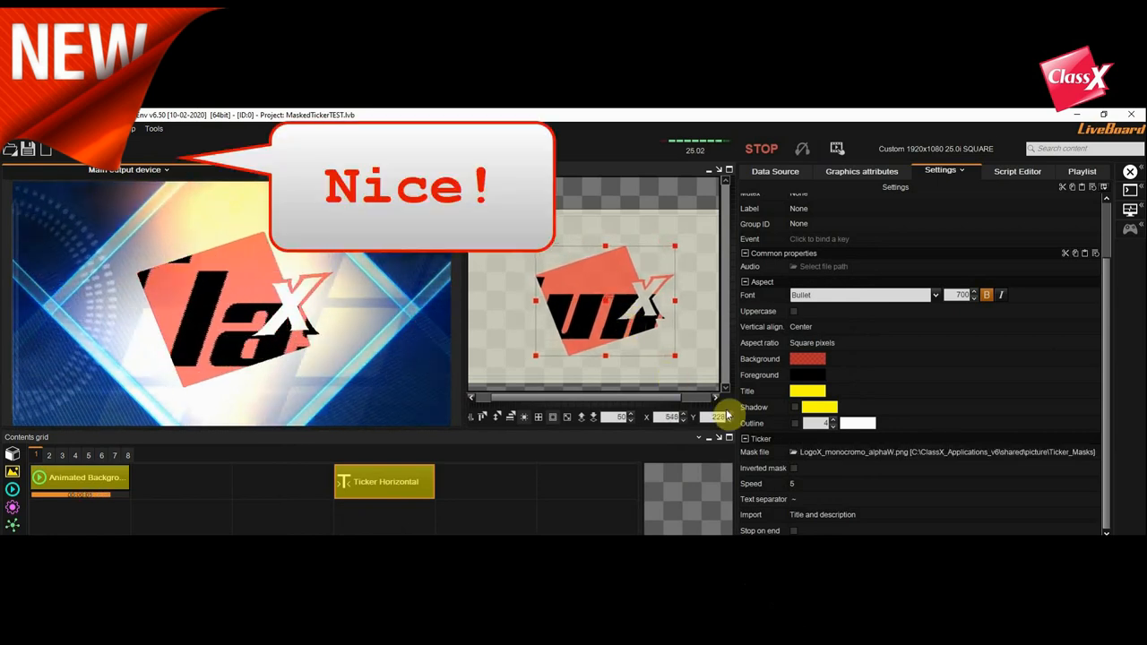
mouse_move(794, 456)
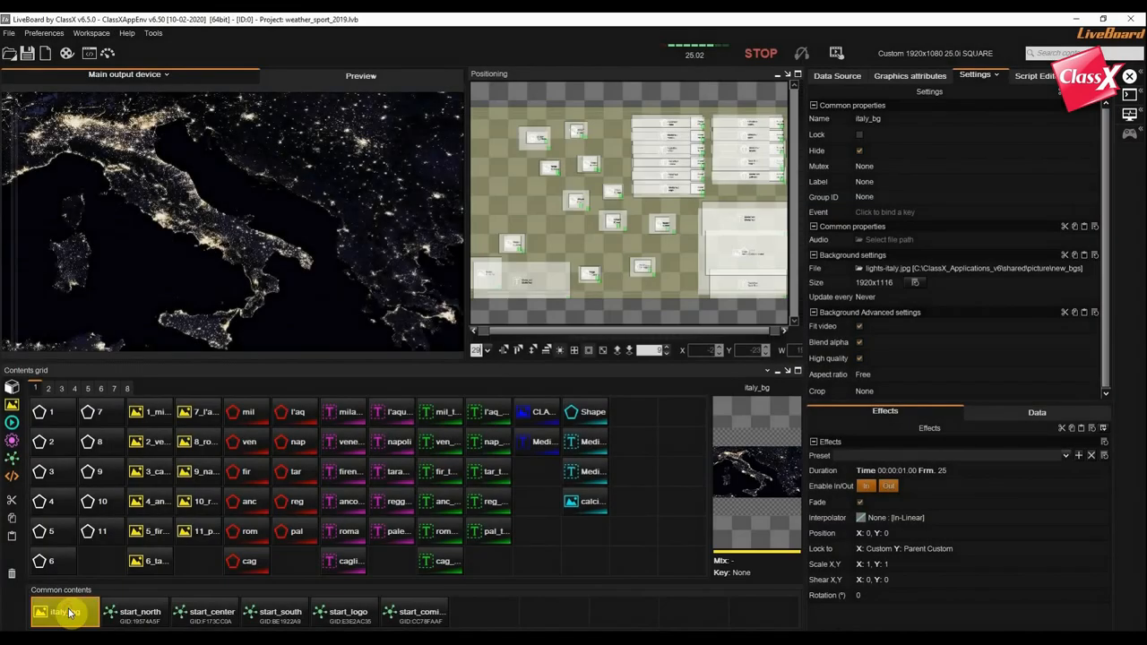
Play start_north, start_center, start_south and start_logo on air over the Italy map
left_click(138, 612)
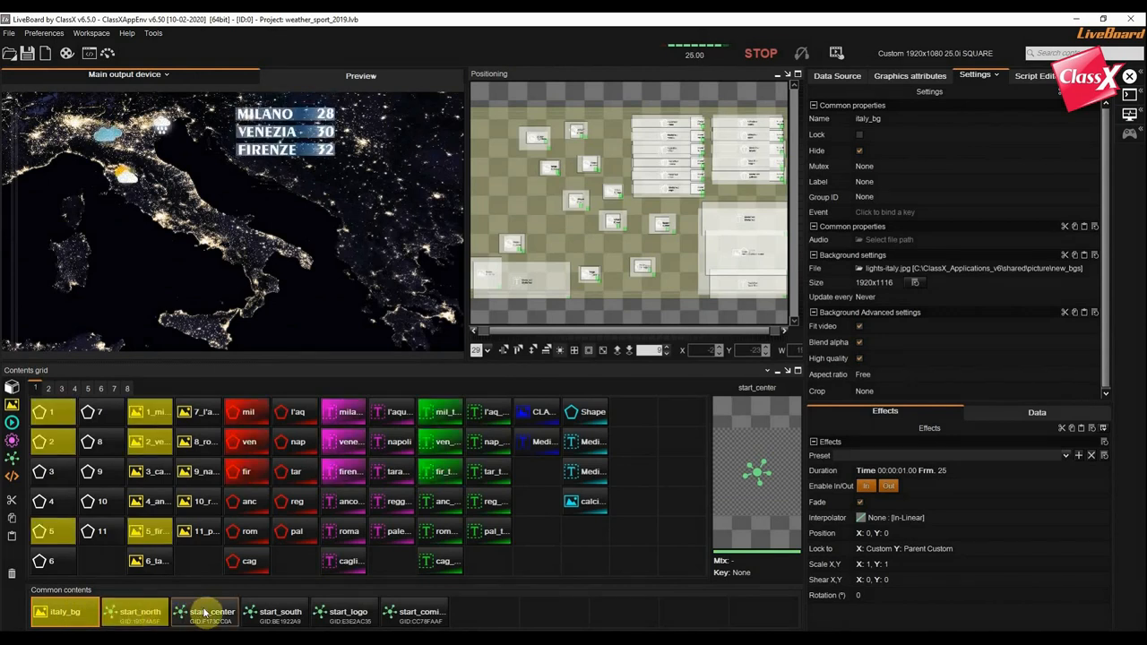
left_click(213, 612)
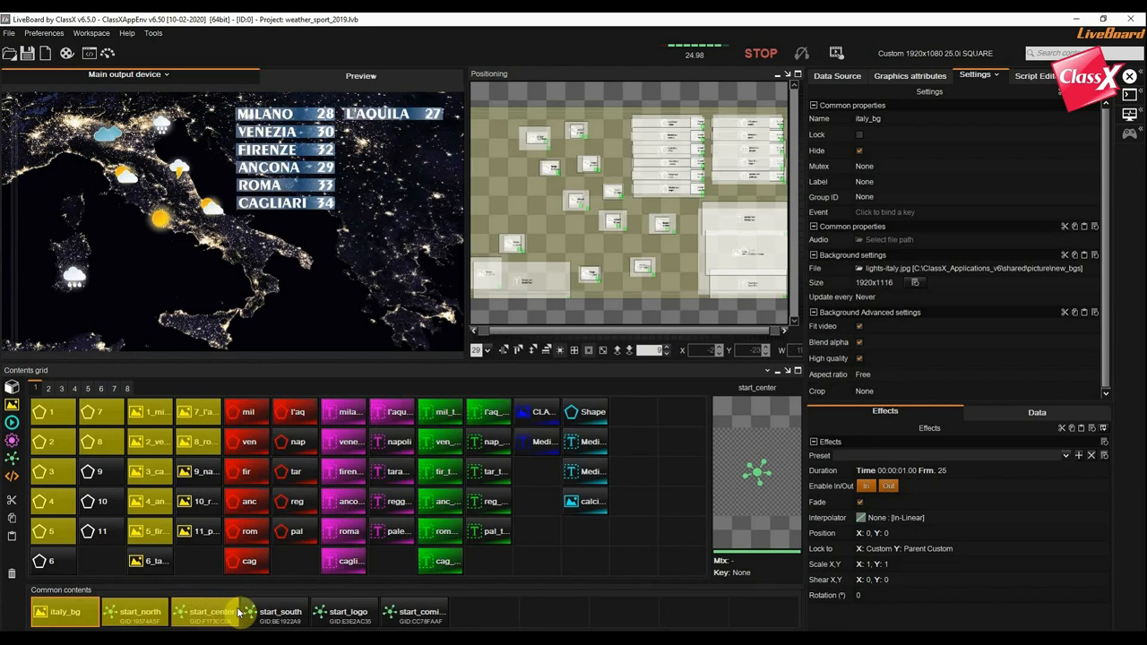
left_click(279, 612)
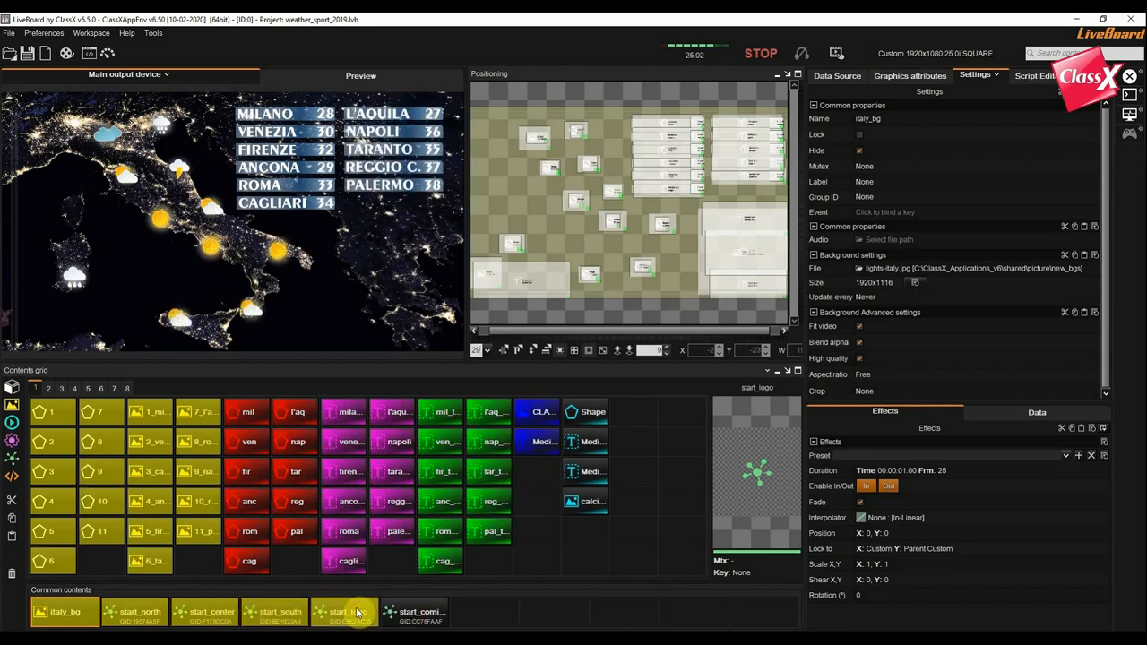
left_click(415, 612)
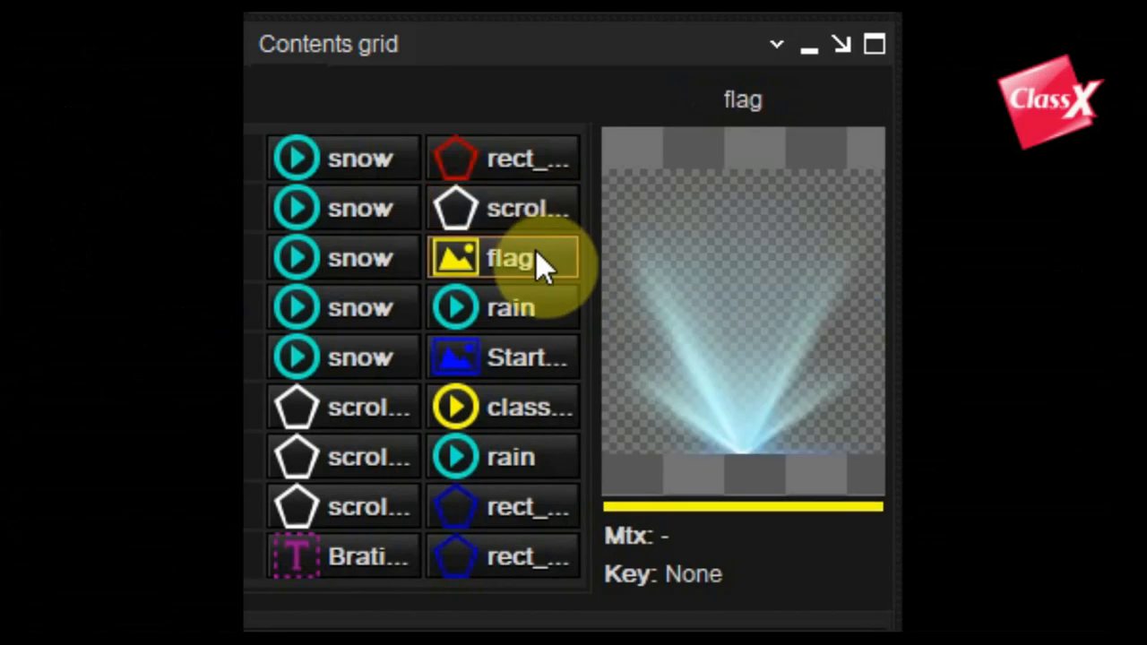
Show the flag image and classx_logo_lowerside video in the thumbnail preview
left_click(528, 407)
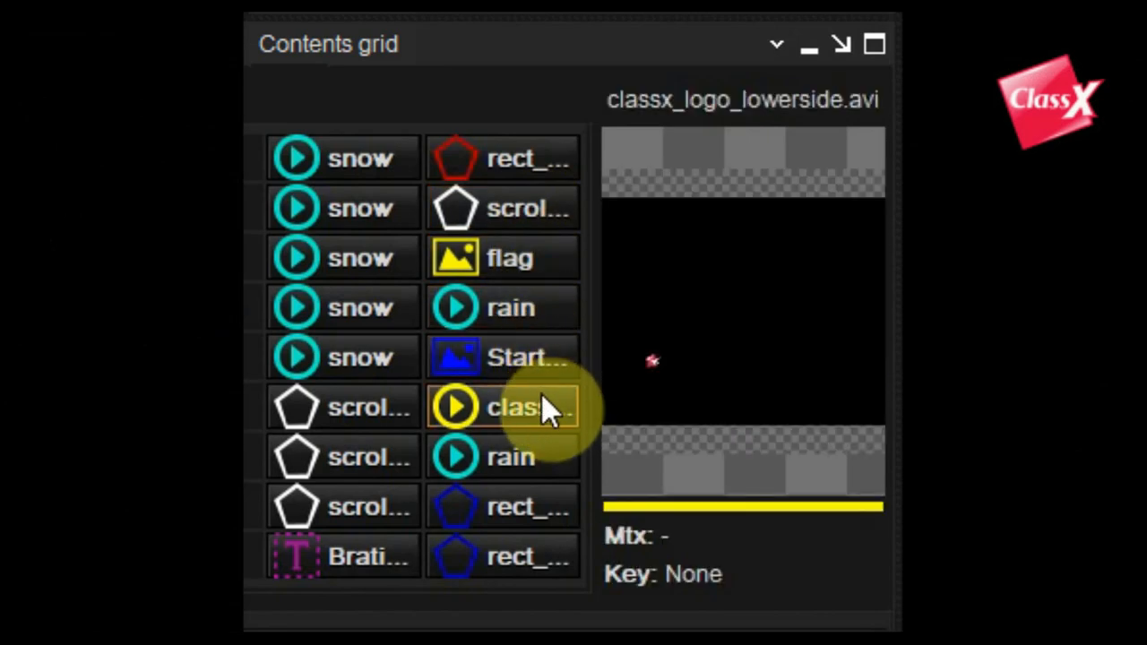
left_click(502, 507)
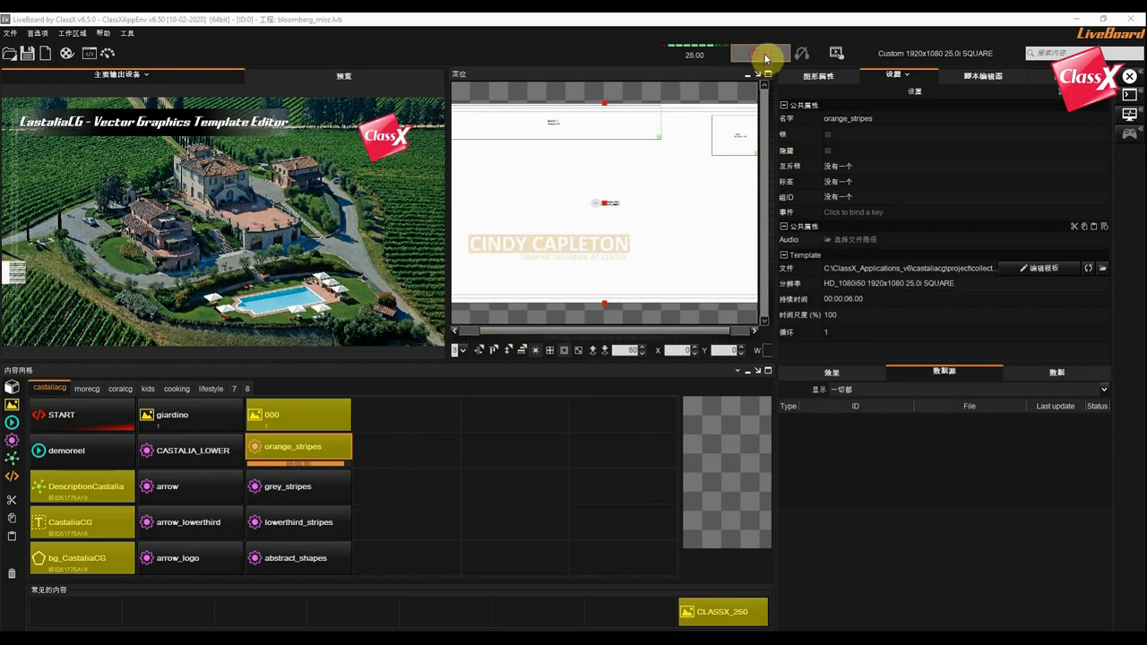
Stop the output and open the orange_stripes template in the CastaliaCG editor
left_click(760, 54)
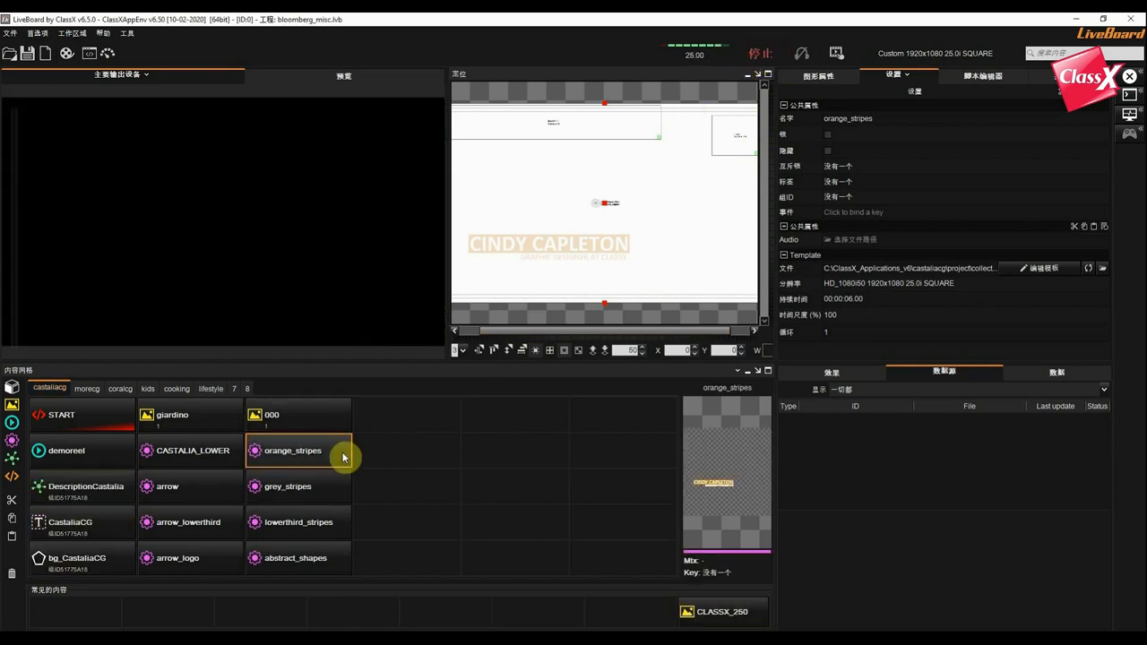
right_click(293, 451)
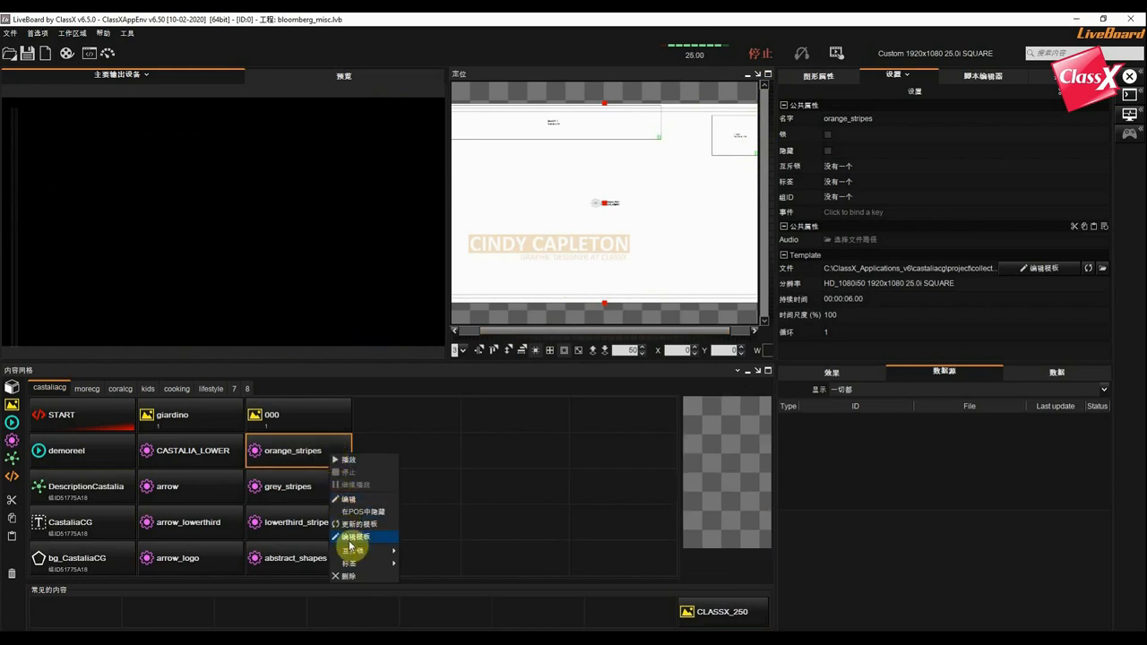
left_click(355, 537)
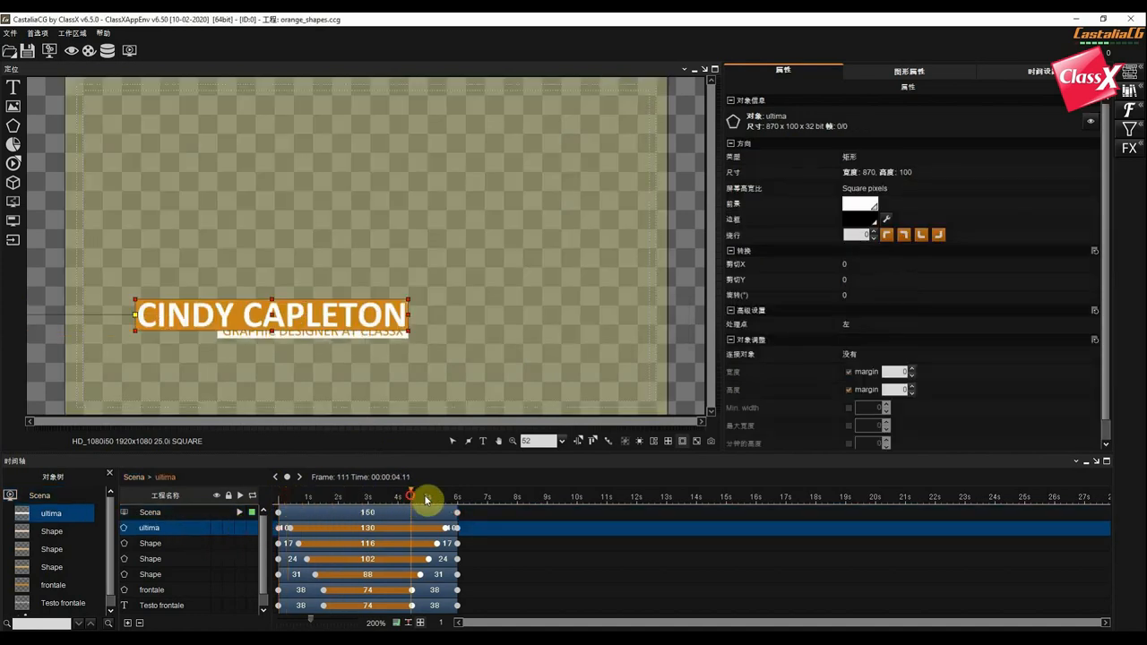
Move the lower-third playhead to a later frame, then open classxcg.com's CMA page
left_click(1040, 70)
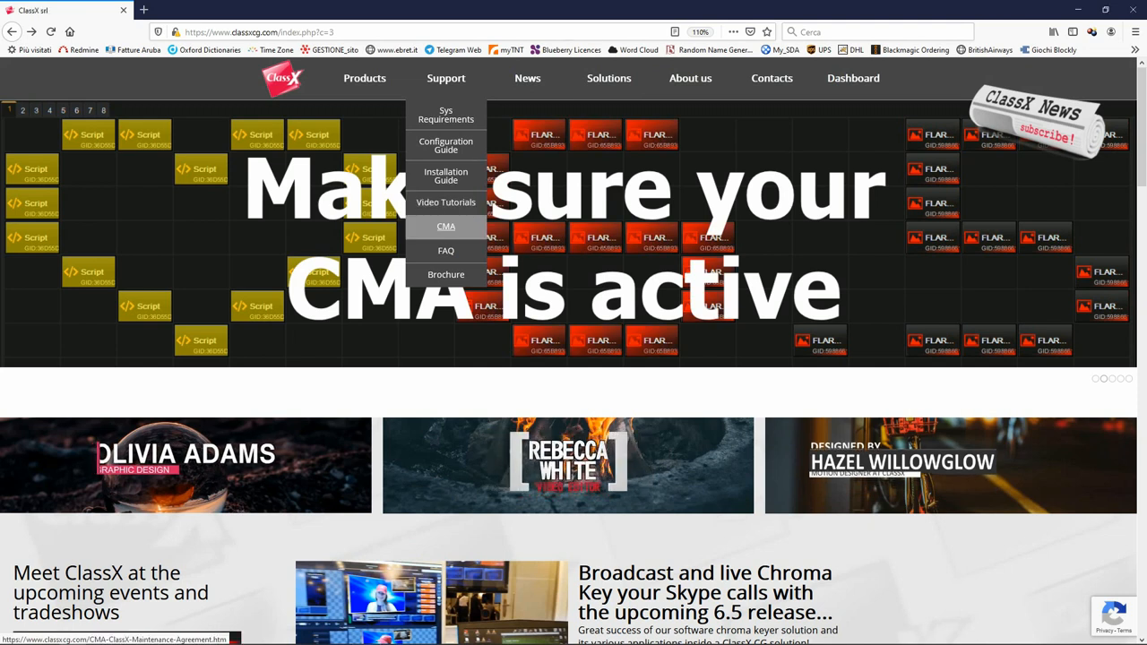
left_click(445, 226)
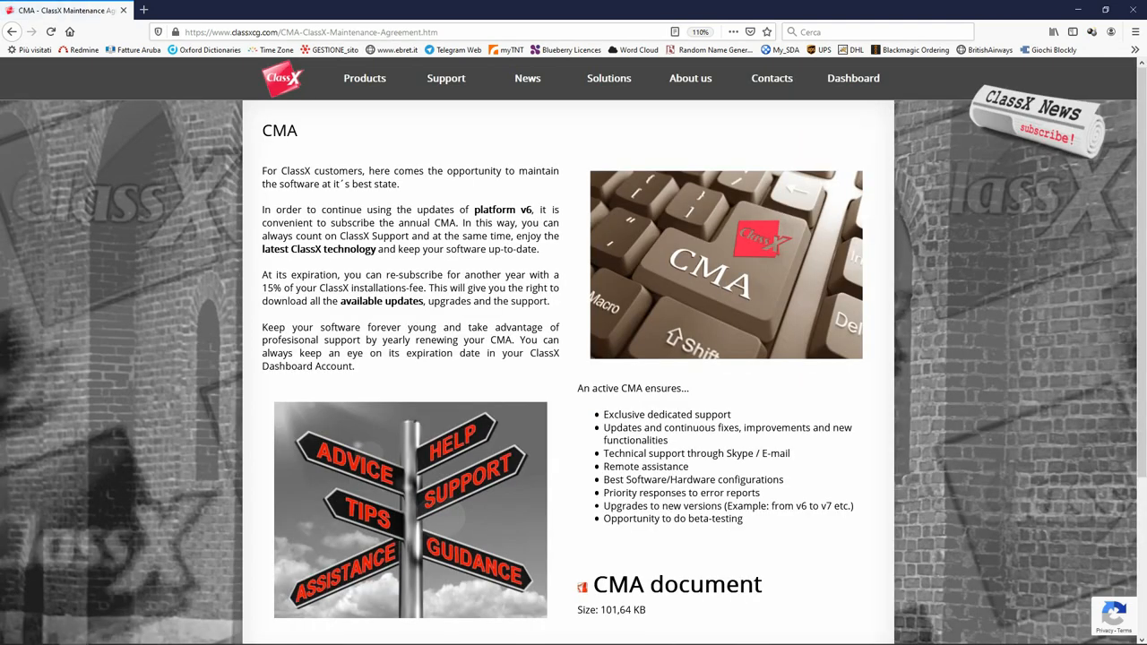